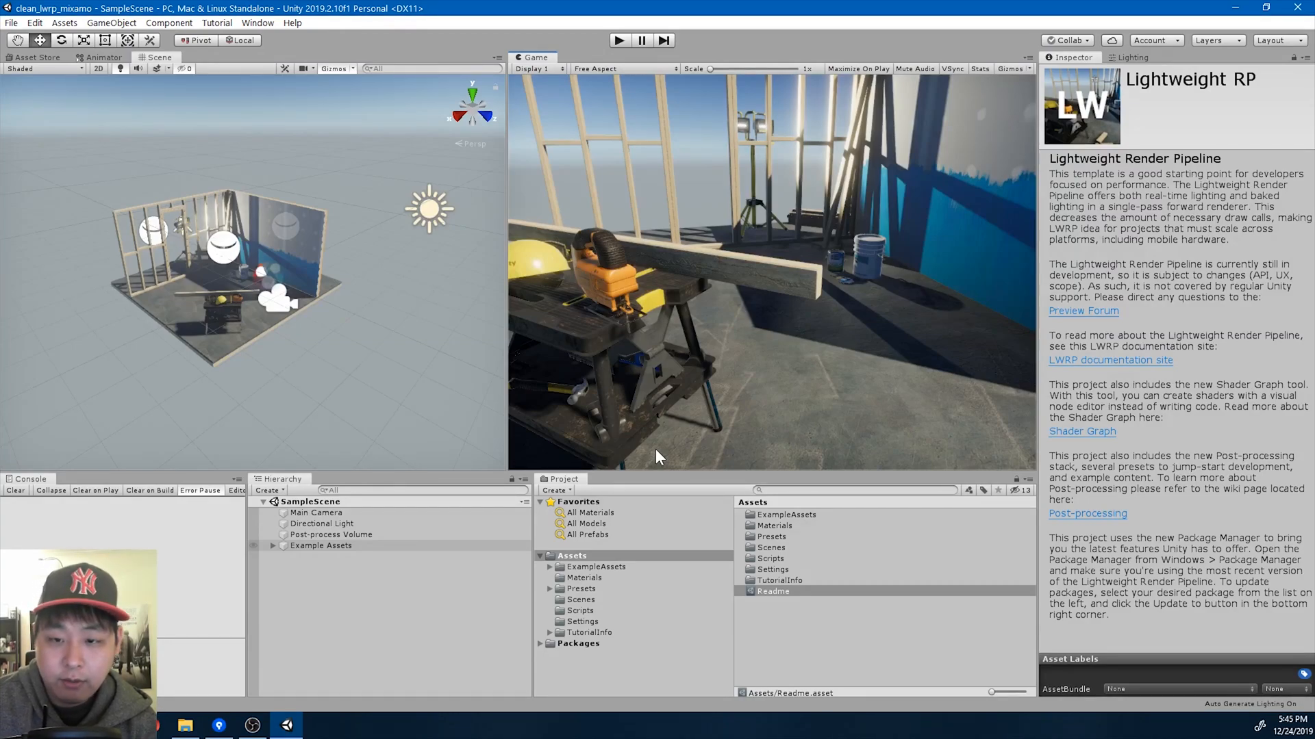
pyautogui.moveTo(518, 408)
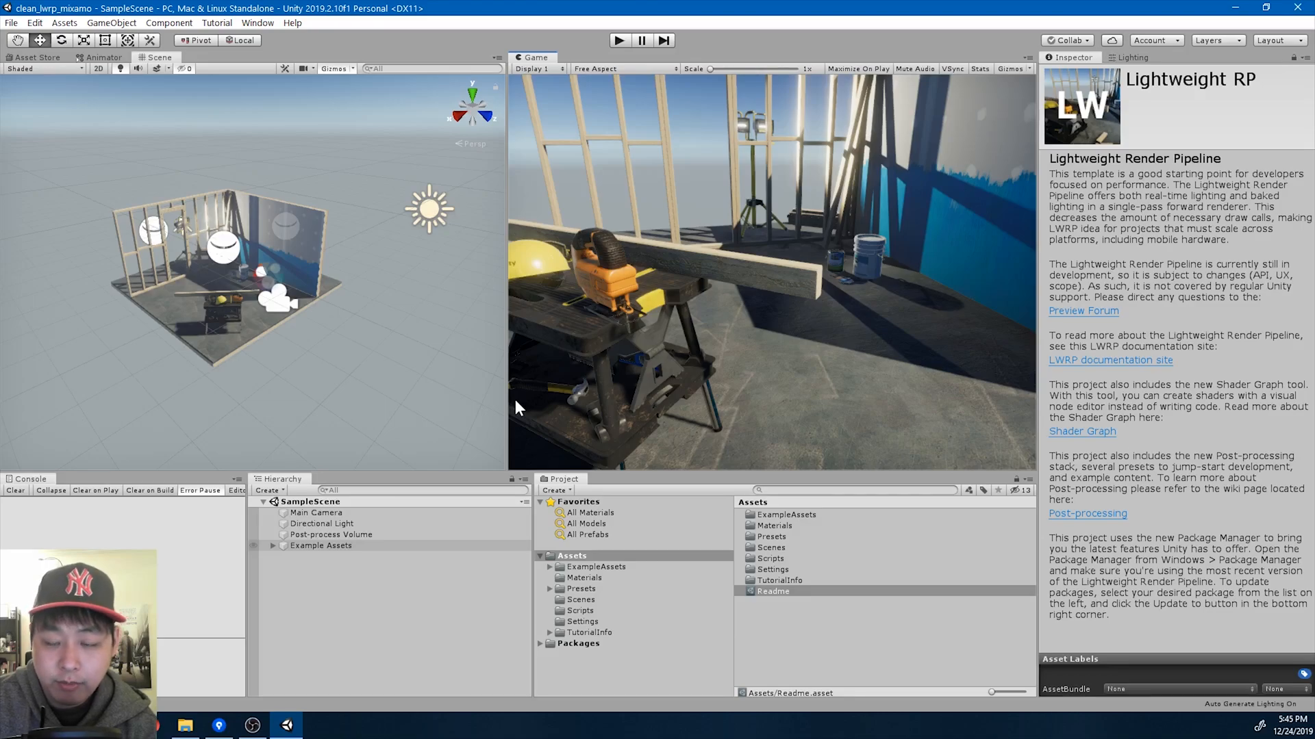
pyautogui.moveTo(553, 426)
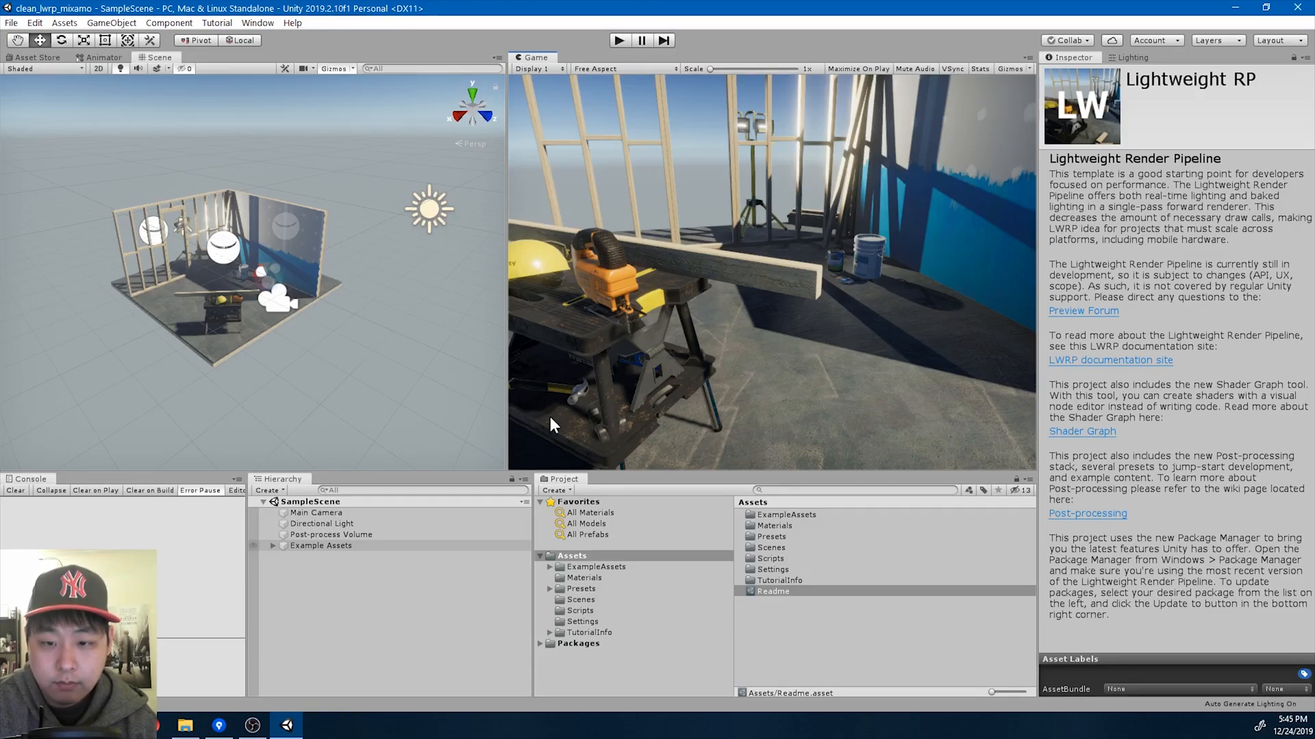
# Browse the Mixamo characters to page 2 and select Sophie in T-pose.
pyautogui.click(8, 22)
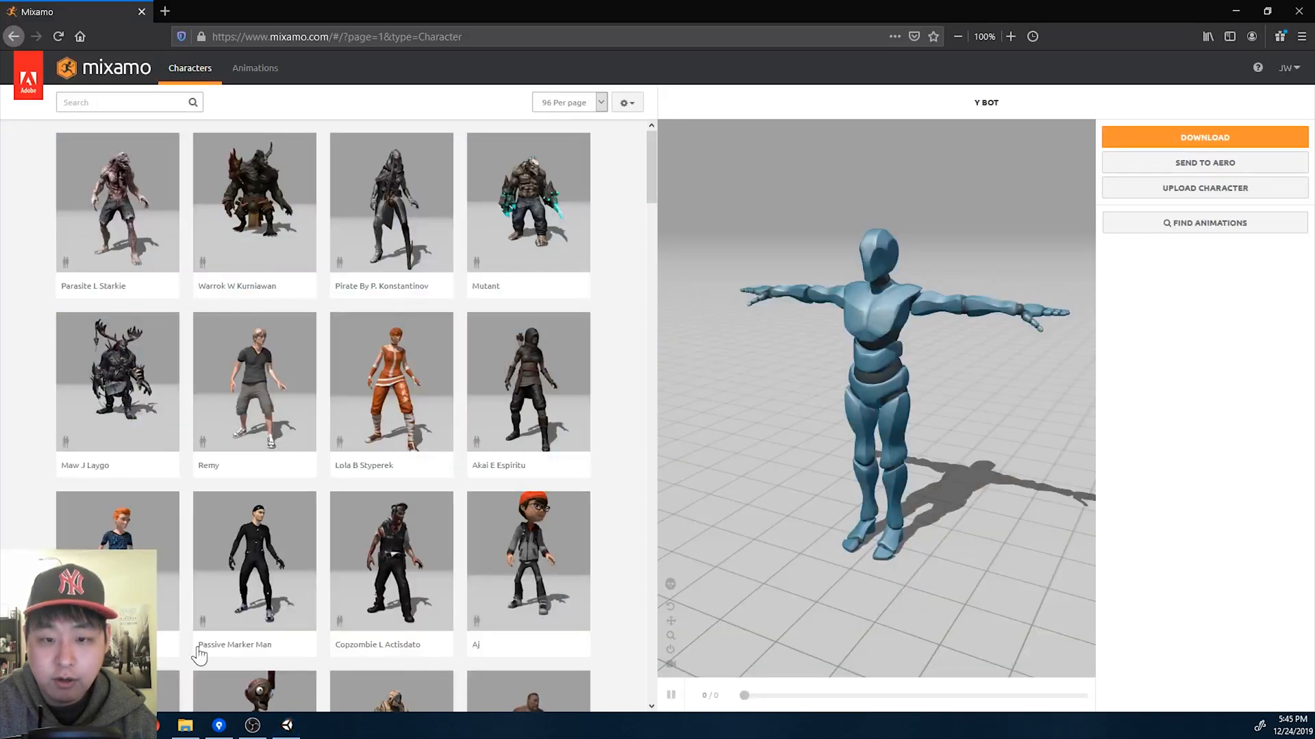
pyautogui.scroll(-3)
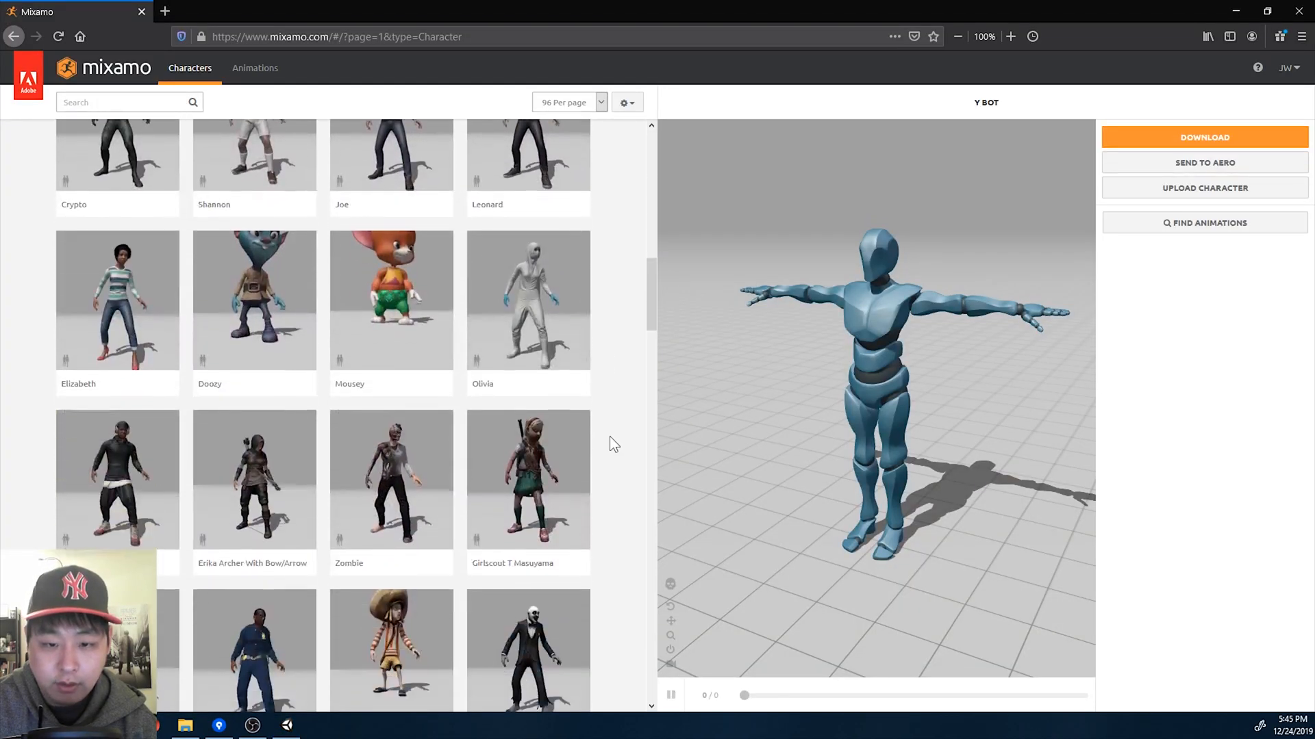
pyautogui.scroll(-3)
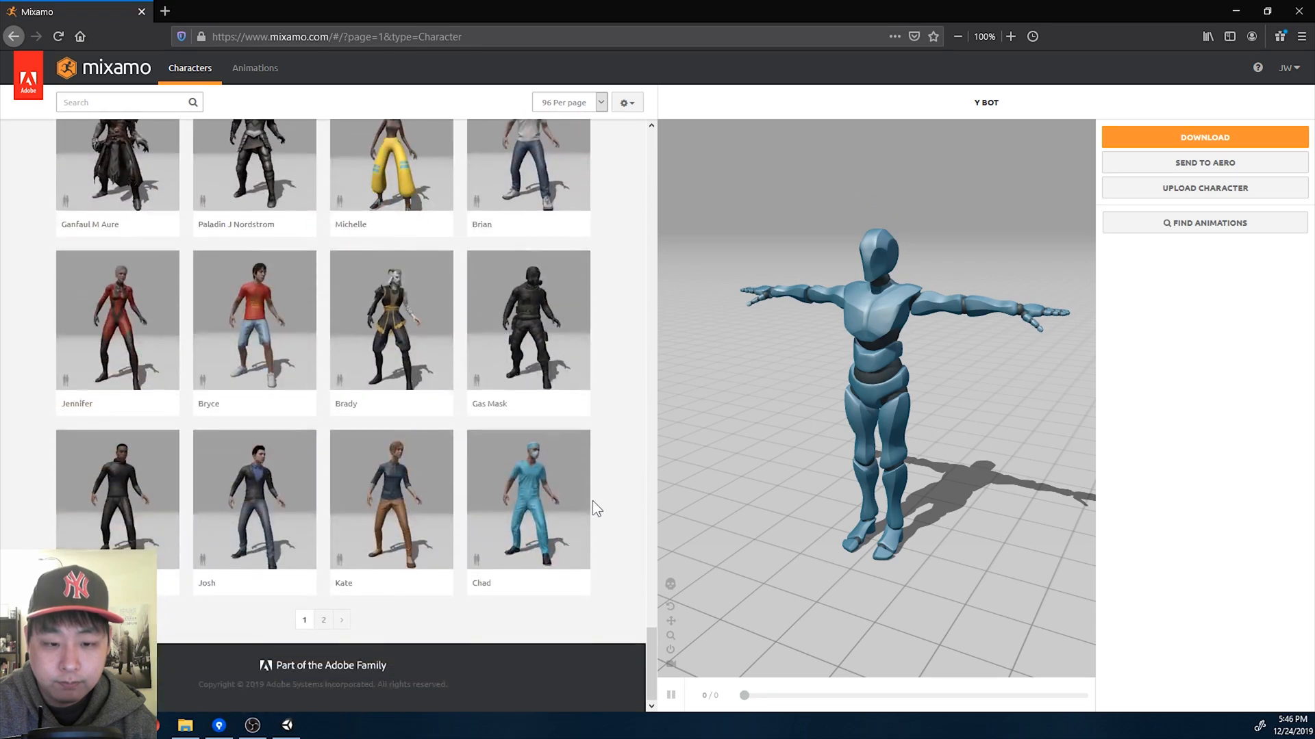
pyautogui.click(323, 620)
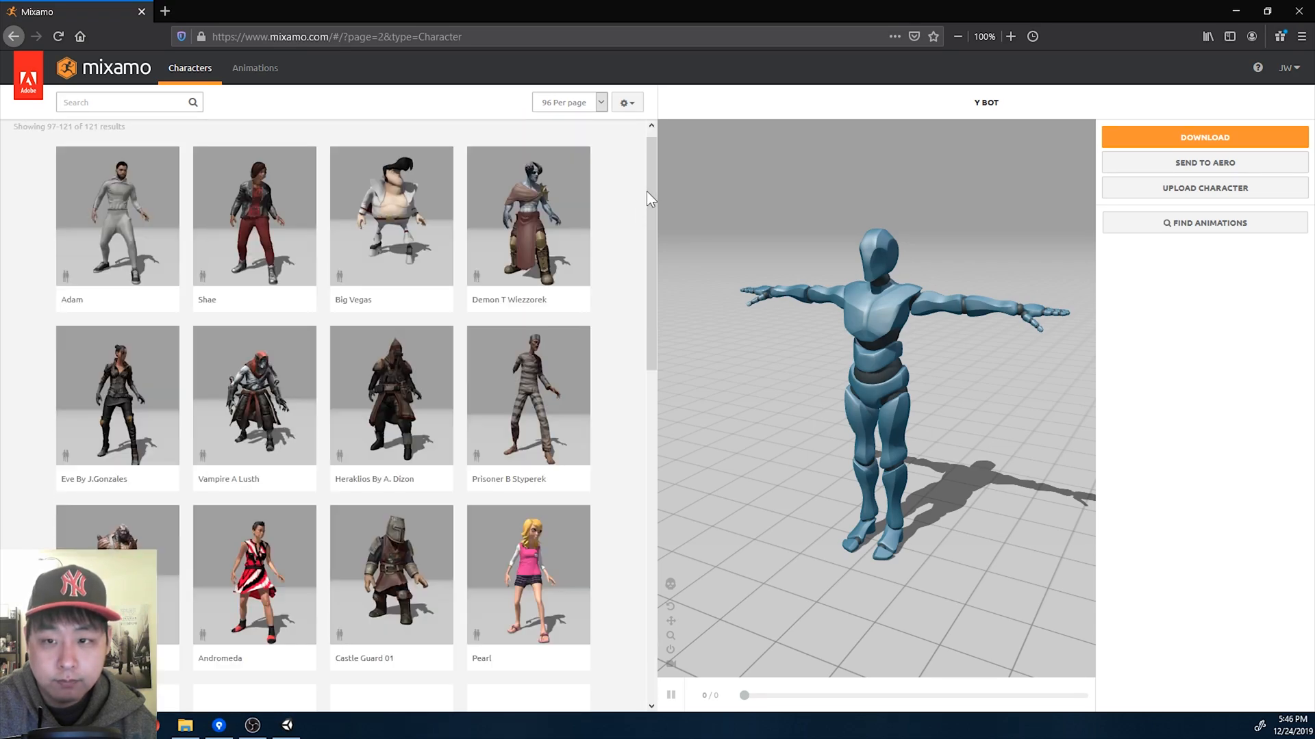
pyautogui.scroll(-3)
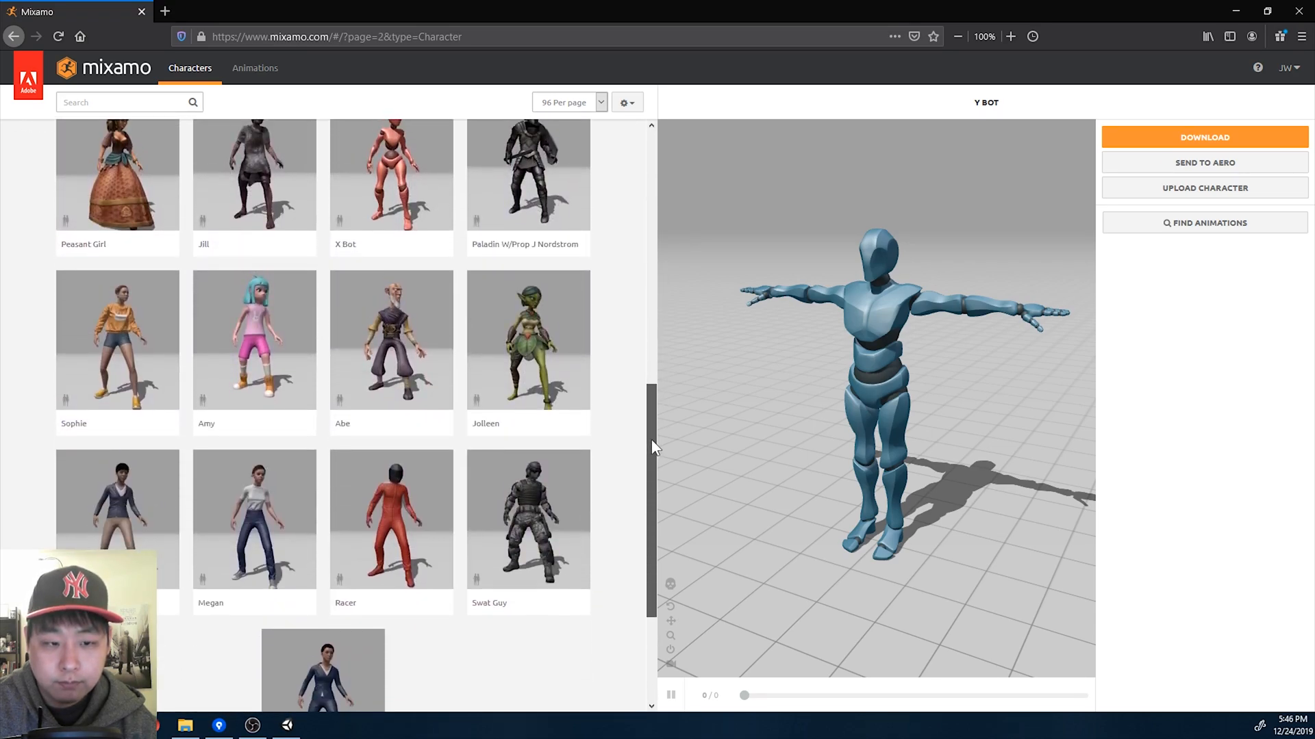
pyautogui.click(116, 340)
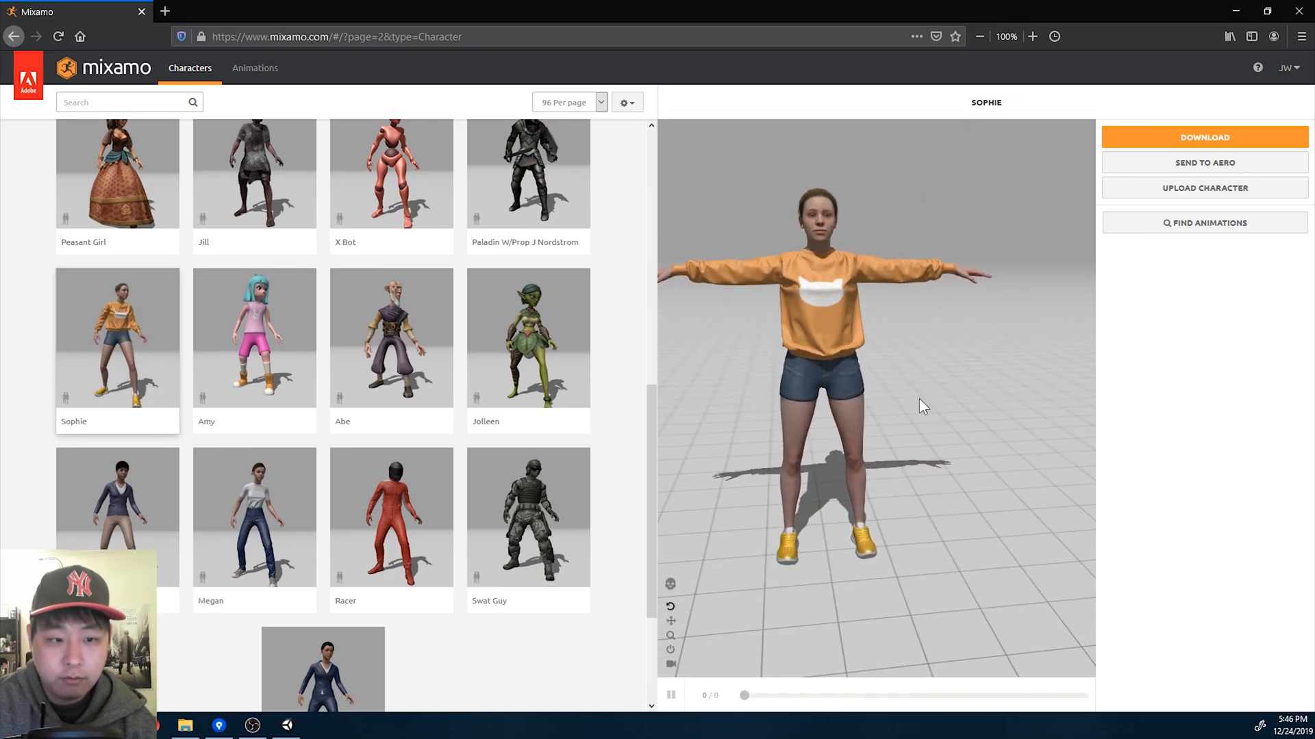
# Download Sophie with the format set to FBX for Unity.
pyautogui.click(1205, 137)
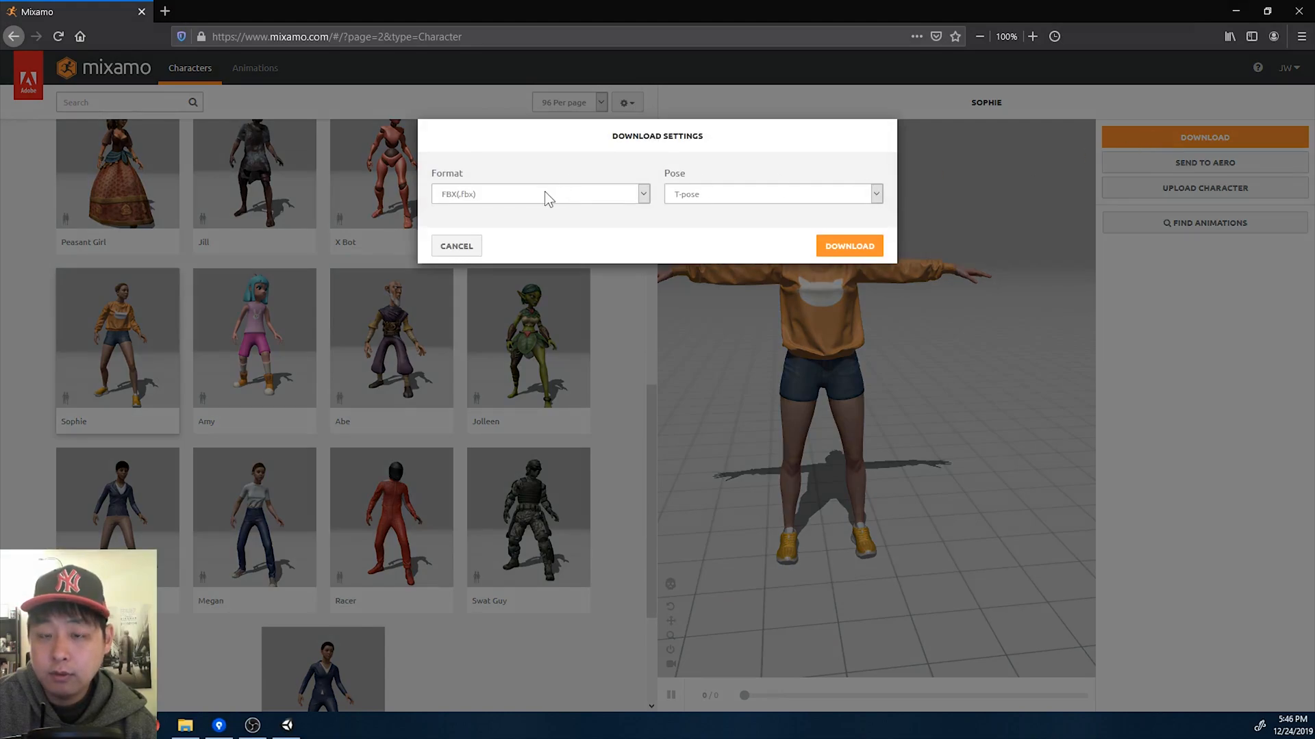
pyautogui.click(541, 194)
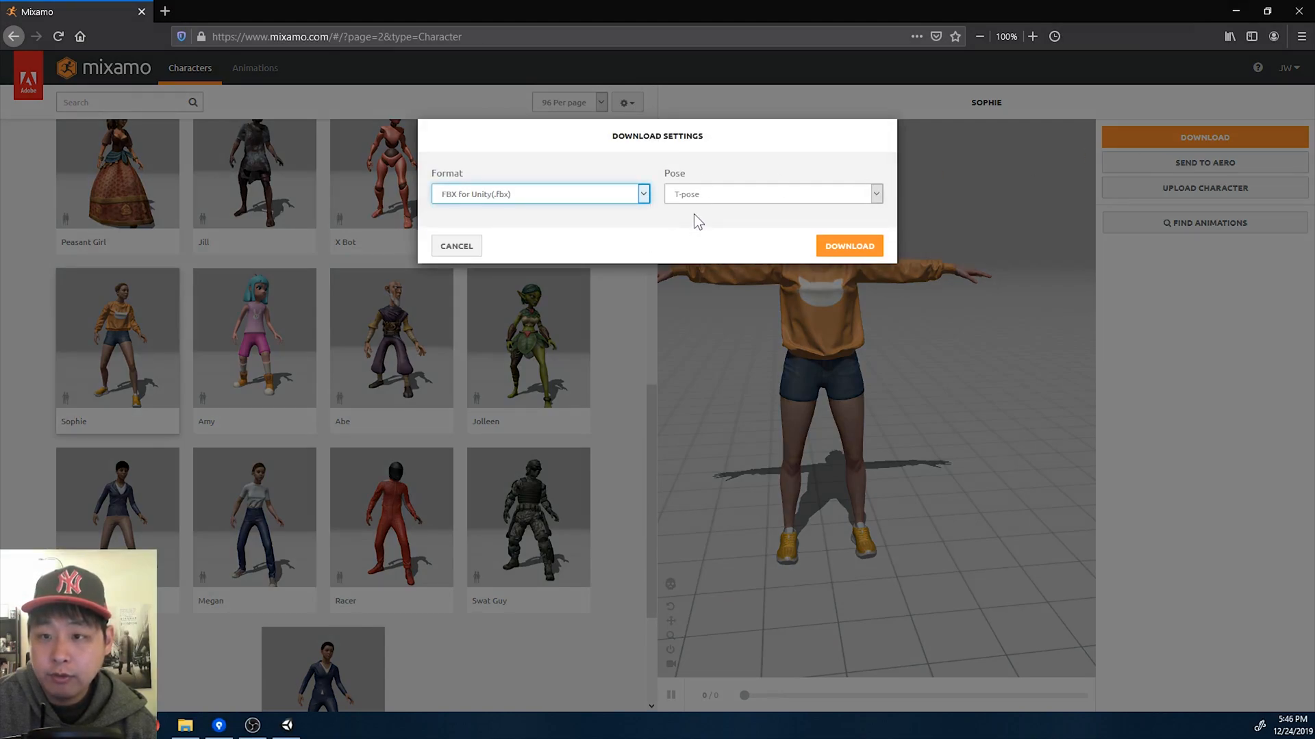
pyautogui.click(849, 247)
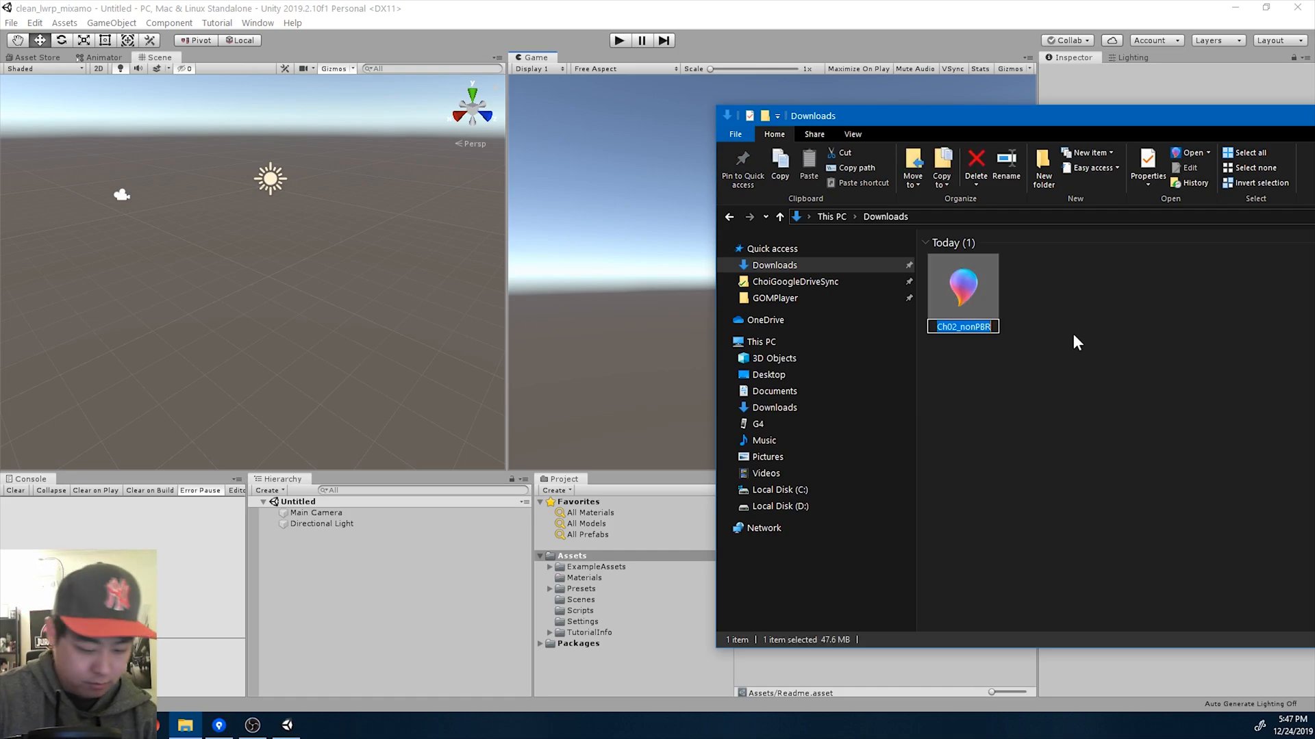
# Rename the downloaded Ch02_nonPBR file in Downloads to Sophie.
pyautogui.write('Sohp')
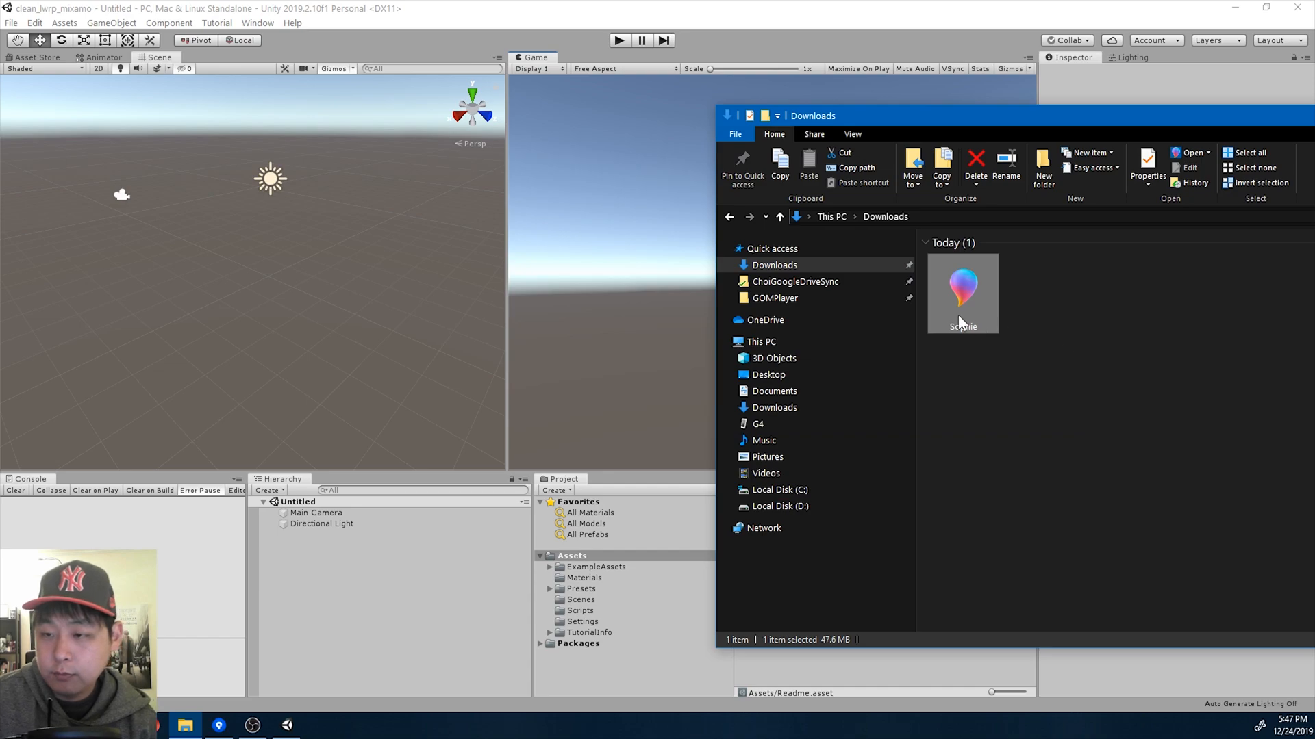
pyautogui.click(570, 556)
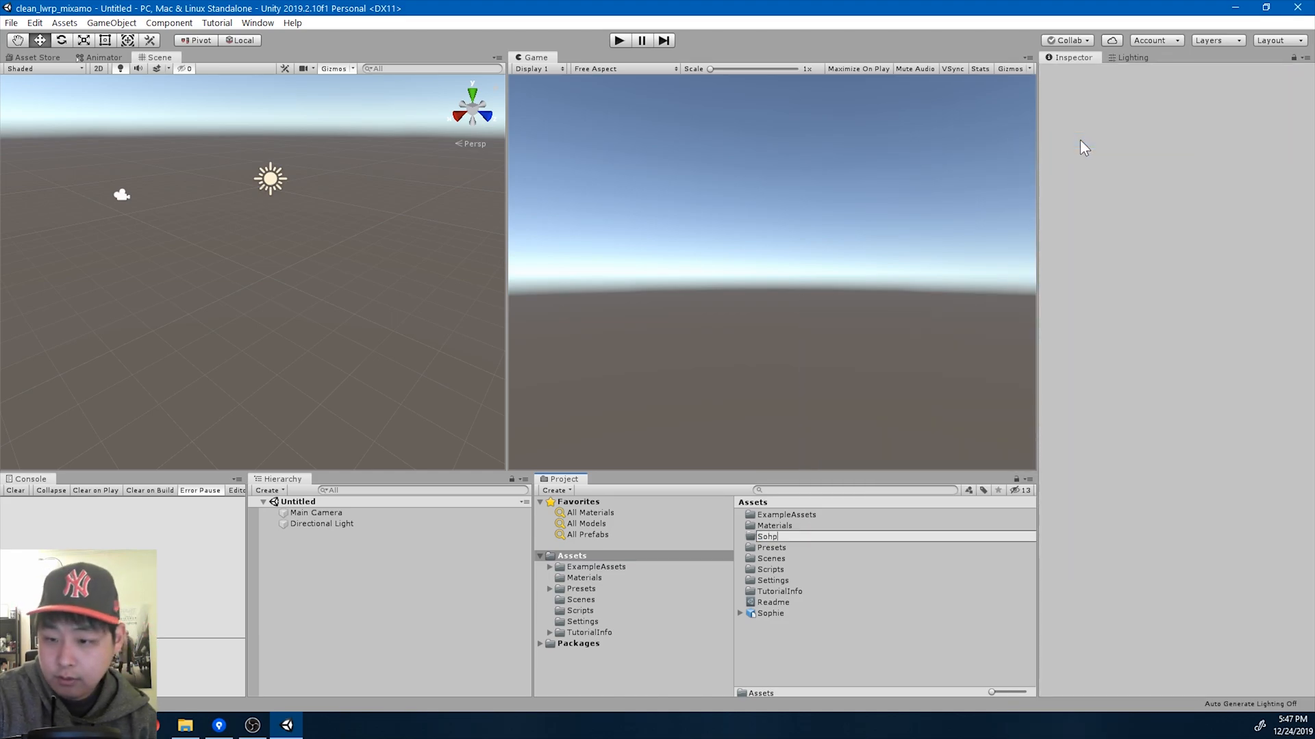
# Name the new Assets folder Sophie and select the Sophie model inside it for its import settings.
pyautogui.write('Sophie')
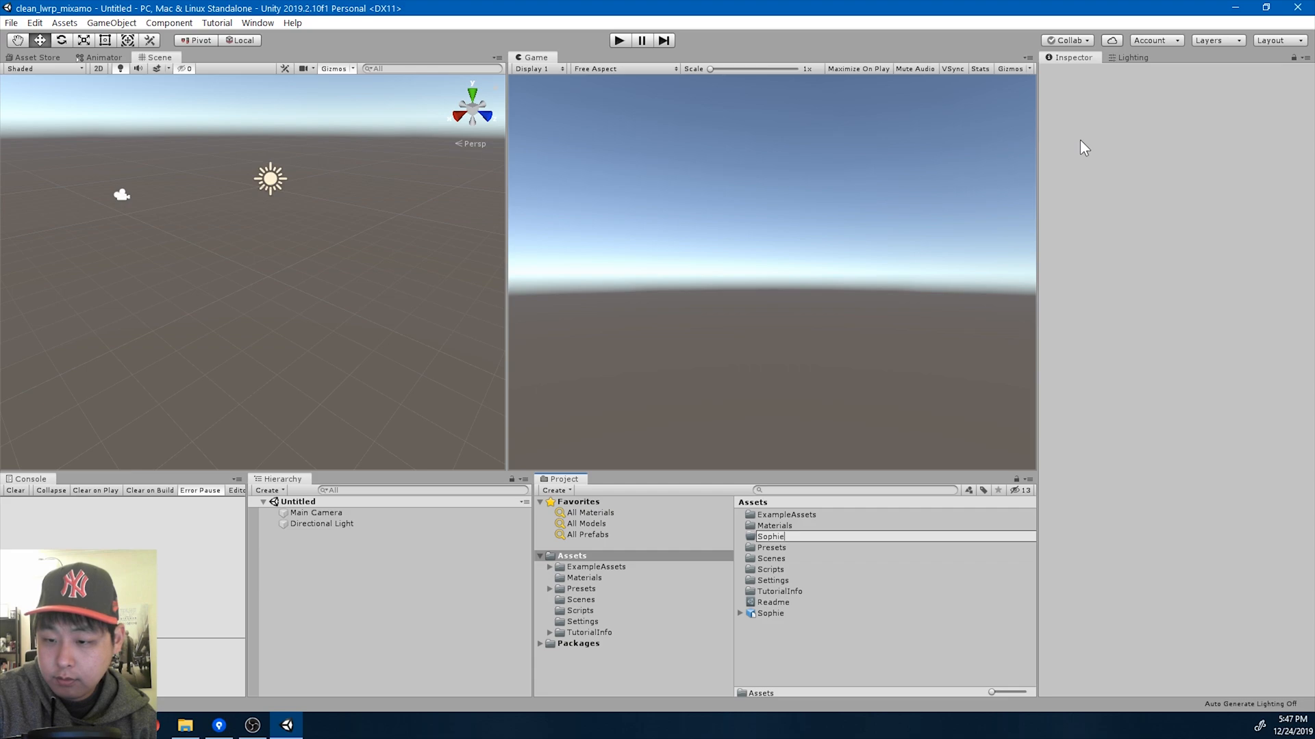
pyautogui.click(770, 613)
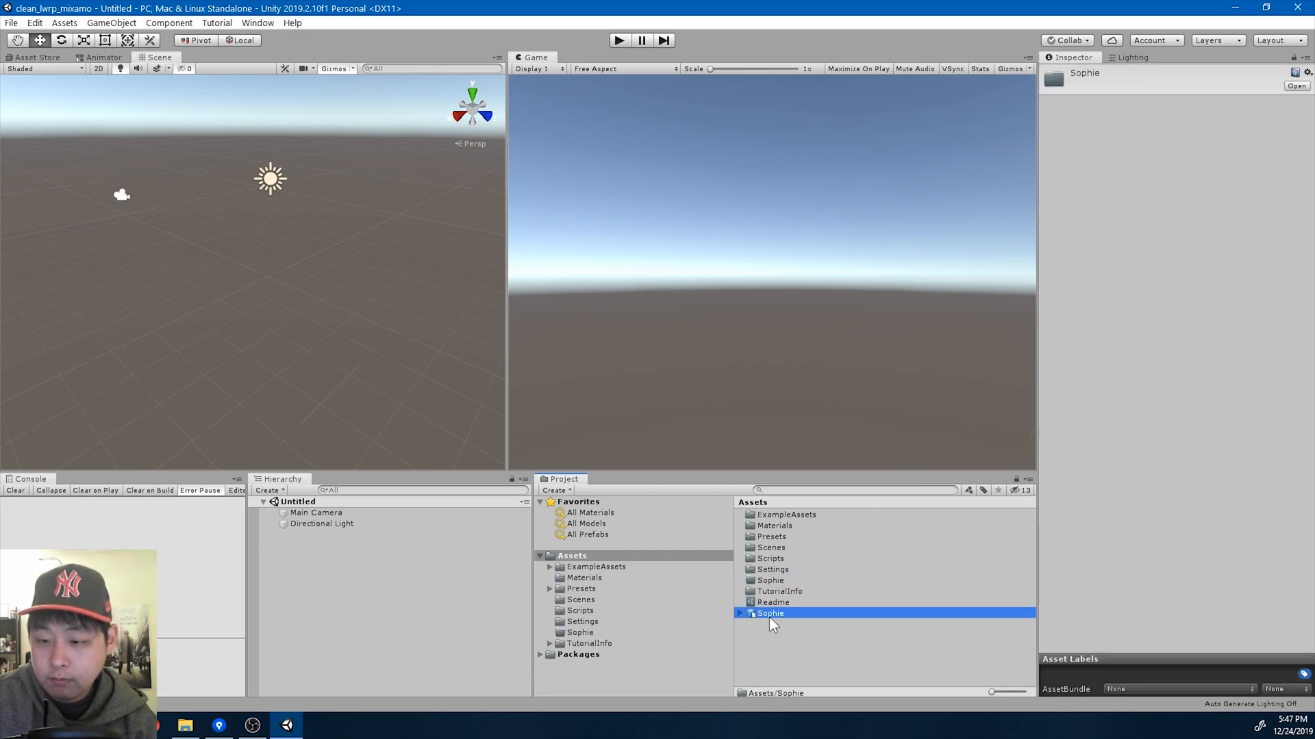
pyautogui.doubleClick(769, 613)
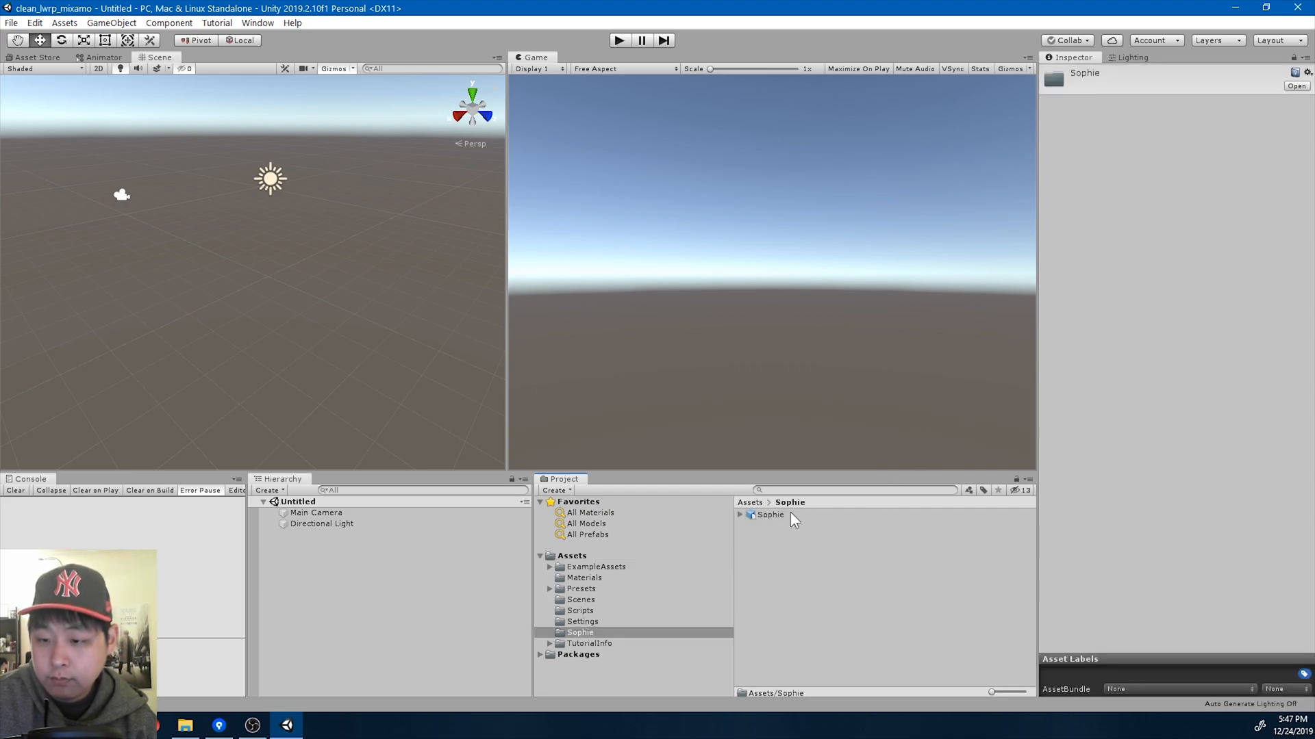
pyautogui.click(769, 514)
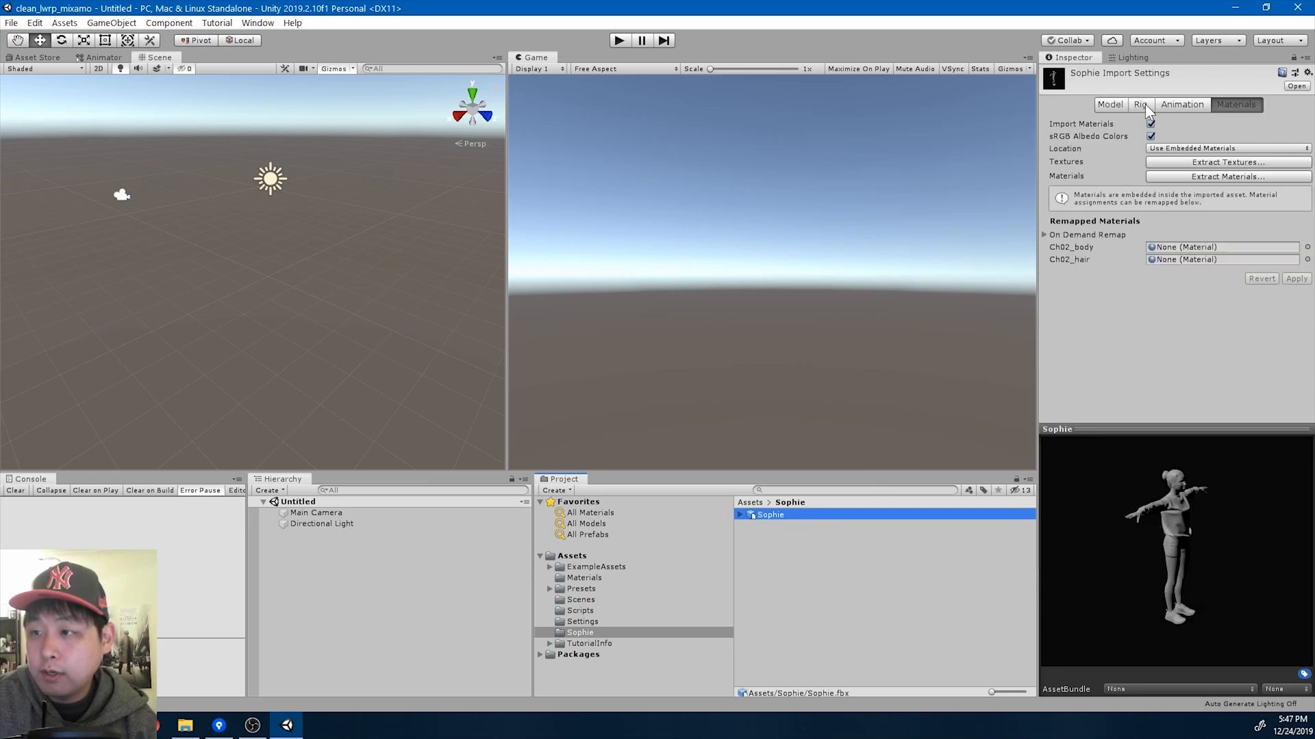
# Review Sophie's Rig settings, turn off animation import, and move to the Materials settings.
pyautogui.click(1141, 104)
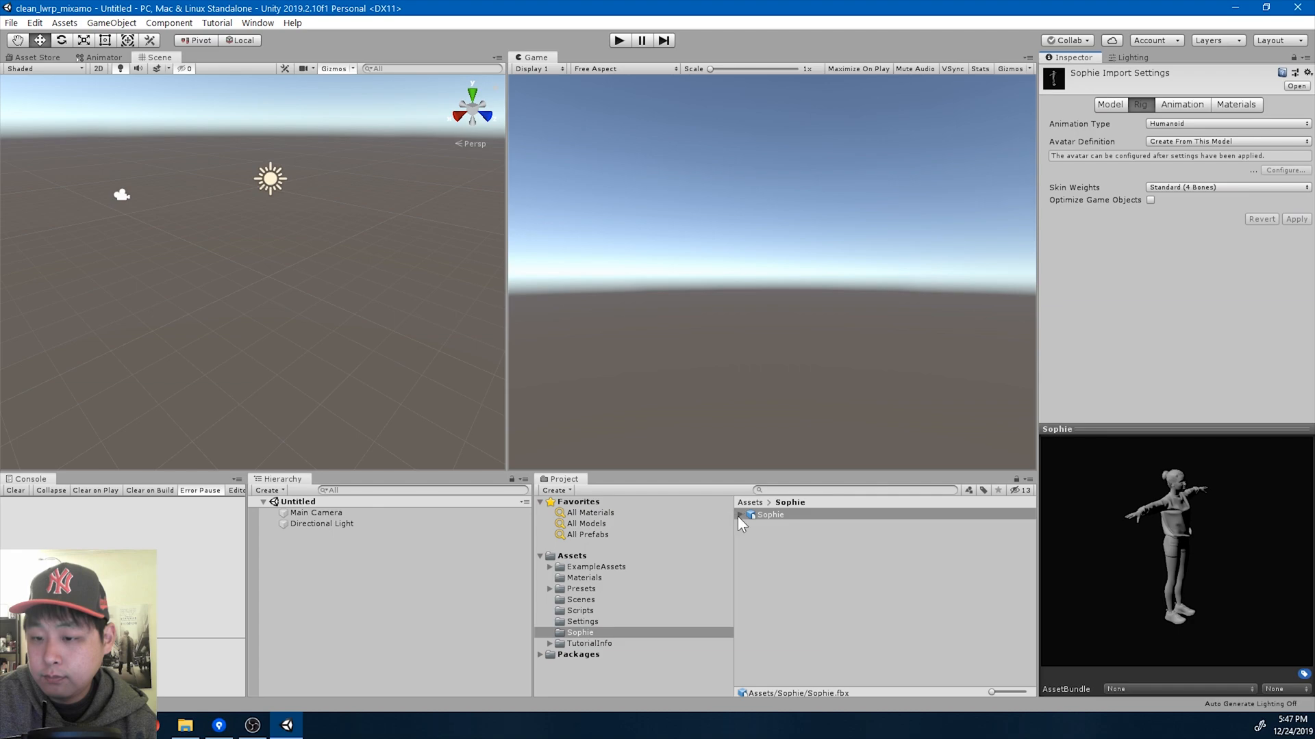
pyautogui.click(739, 515)
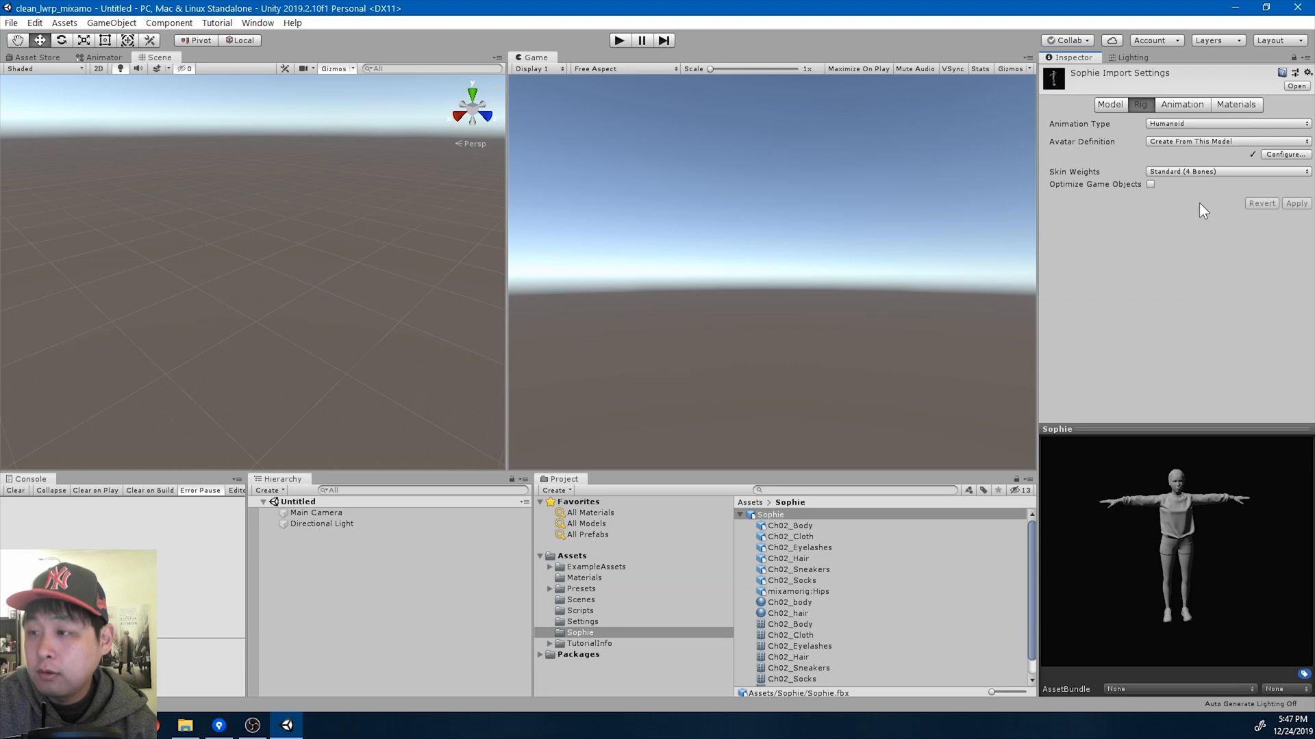
pyautogui.click(1182, 104)
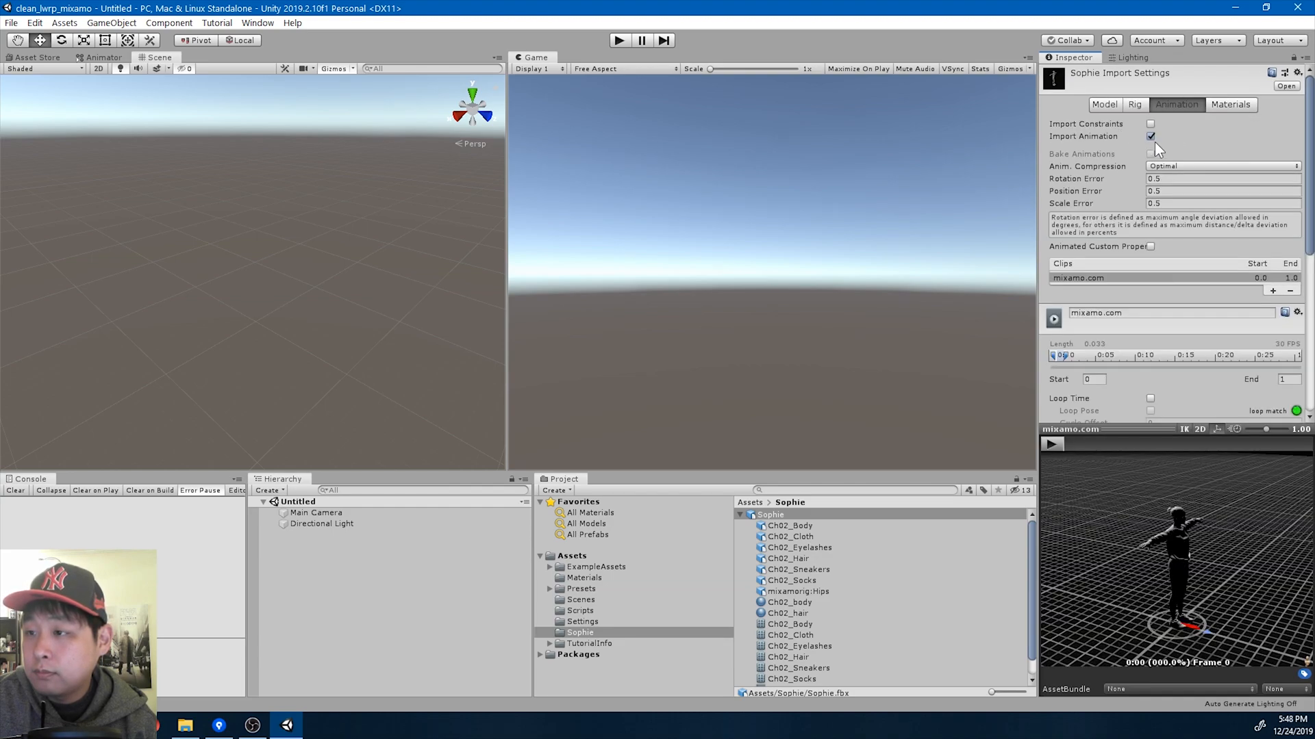
pyautogui.click(1150, 136)
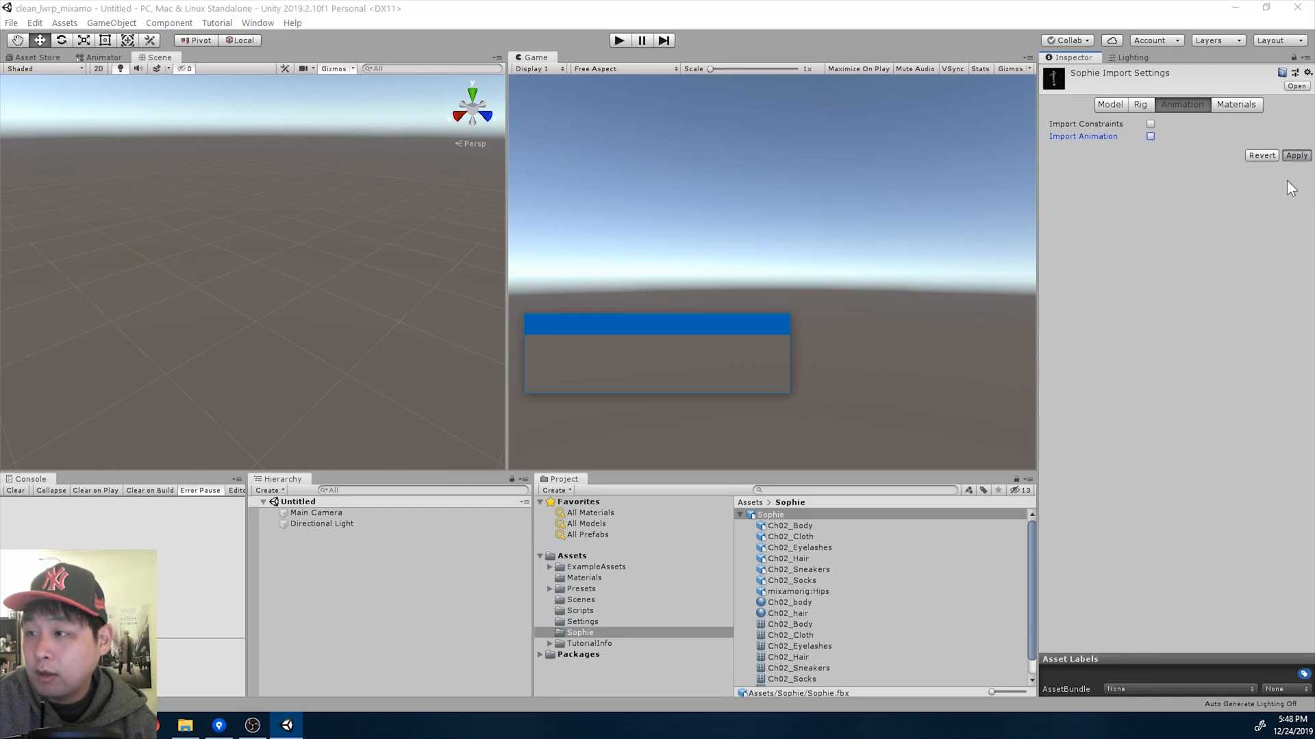
pyautogui.click(1235, 104)
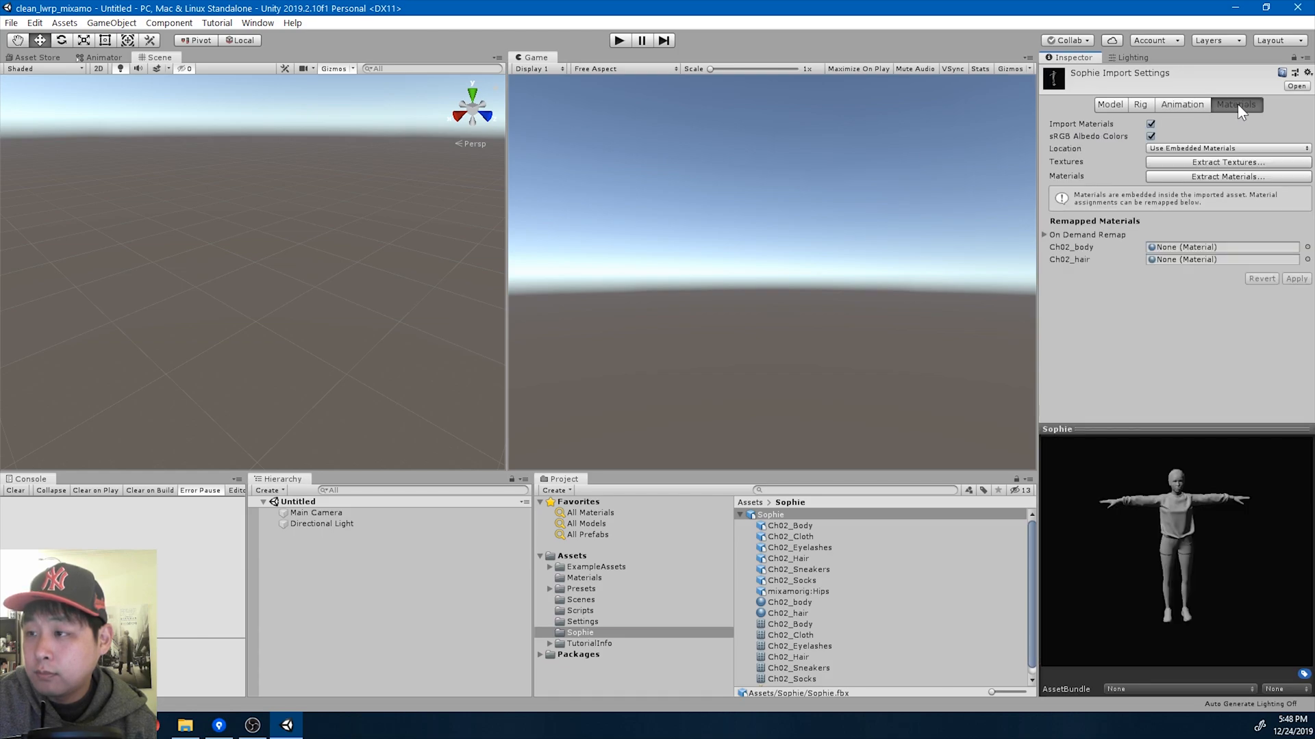
pyautogui.moveTo(1184, 167)
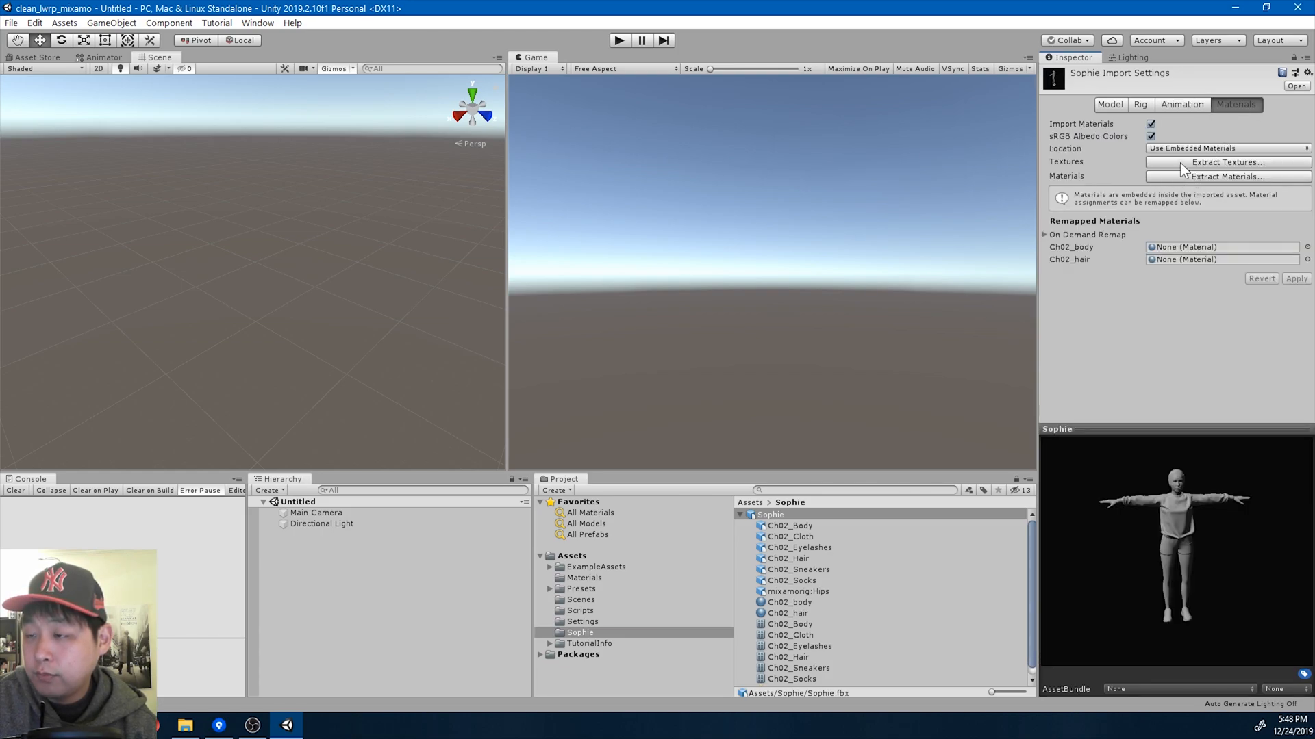
# Extract Sophie's textures and materials into the Sophie folder, fixing the normal texture as a normal map.
pyautogui.click(1228, 162)
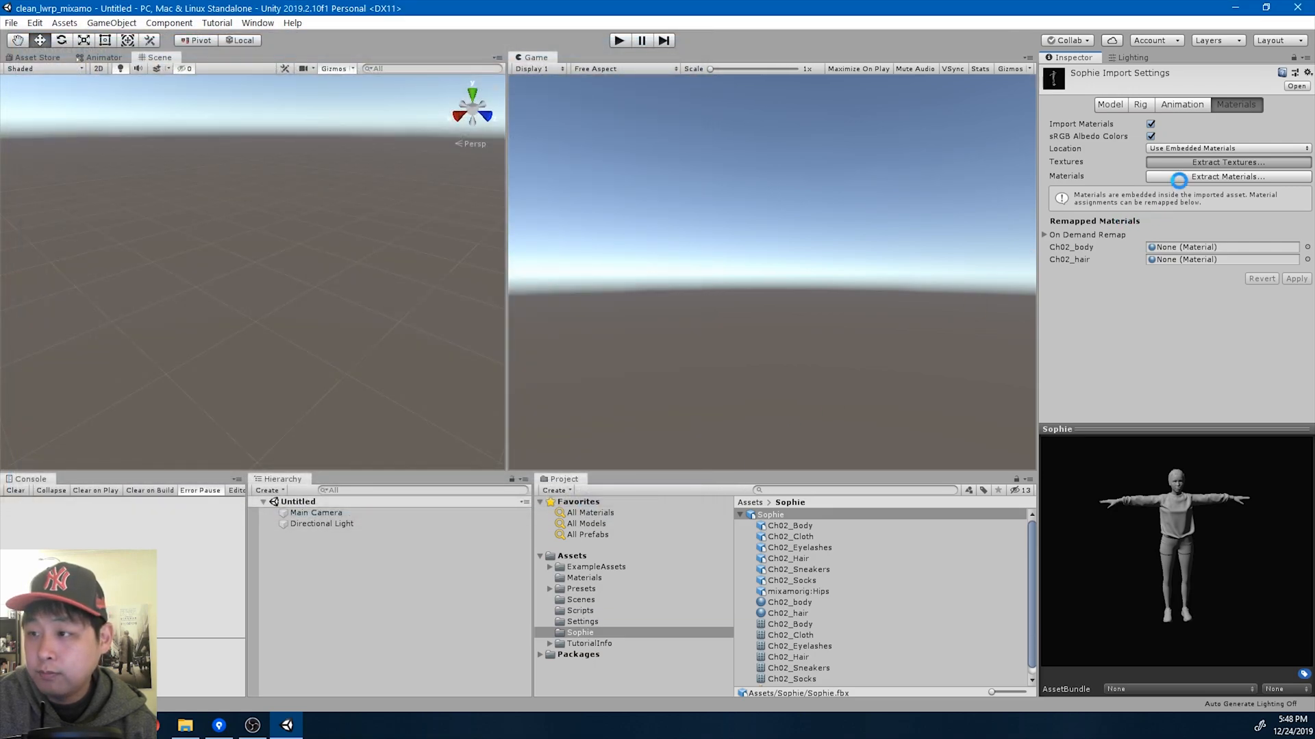
pyautogui.click(1226, 162)
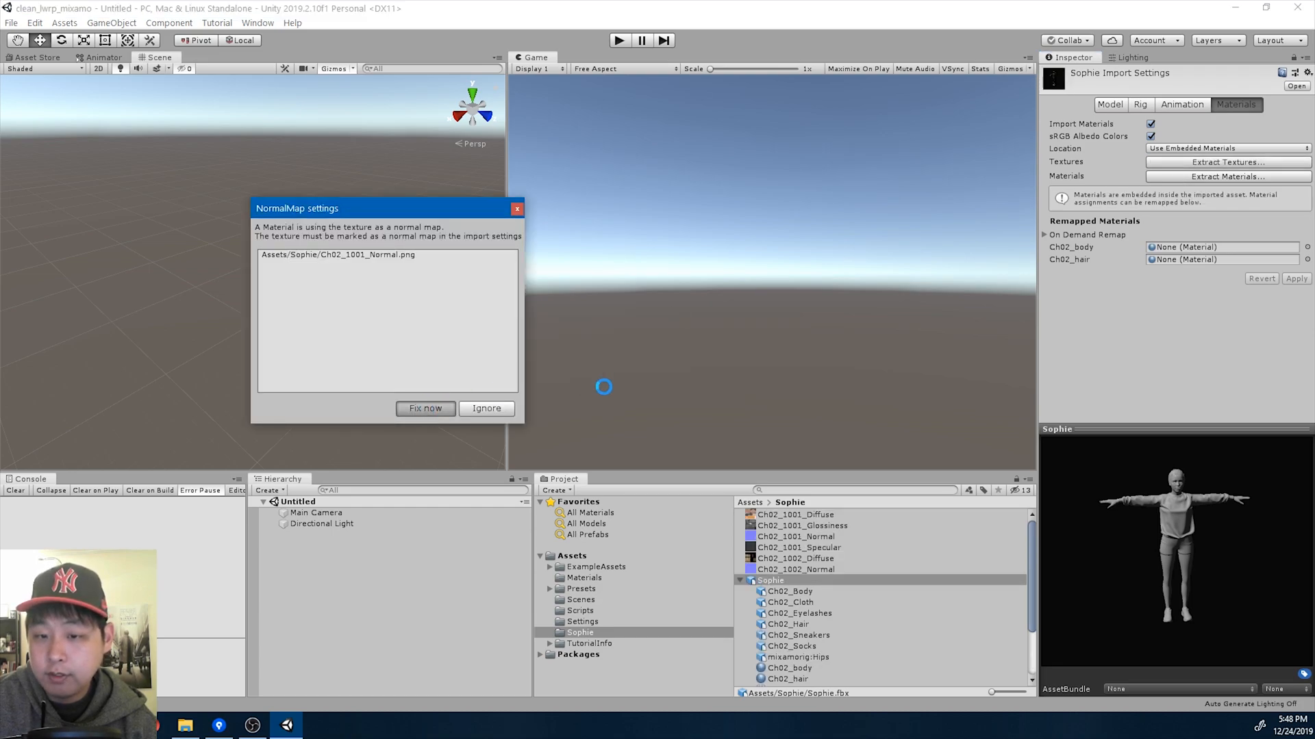
pyautogui.click(486, 408)
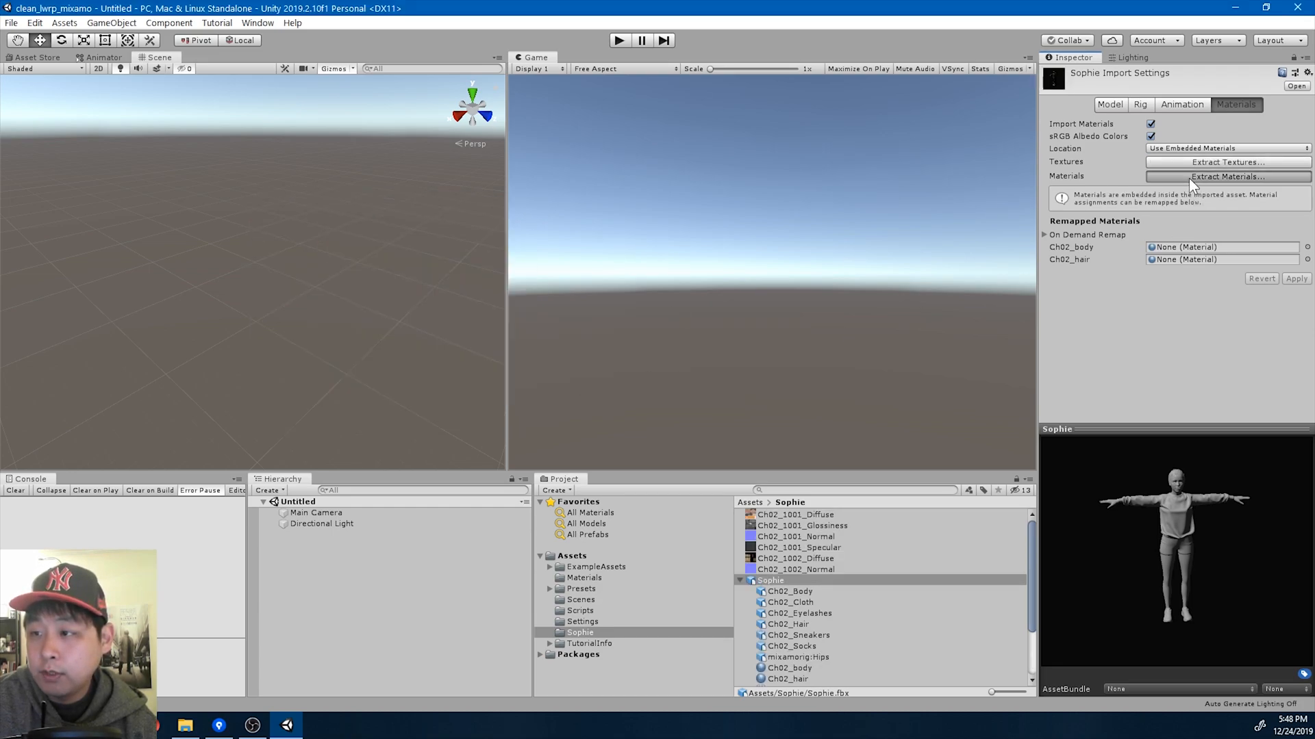
pyautogui.click(1225, 175)
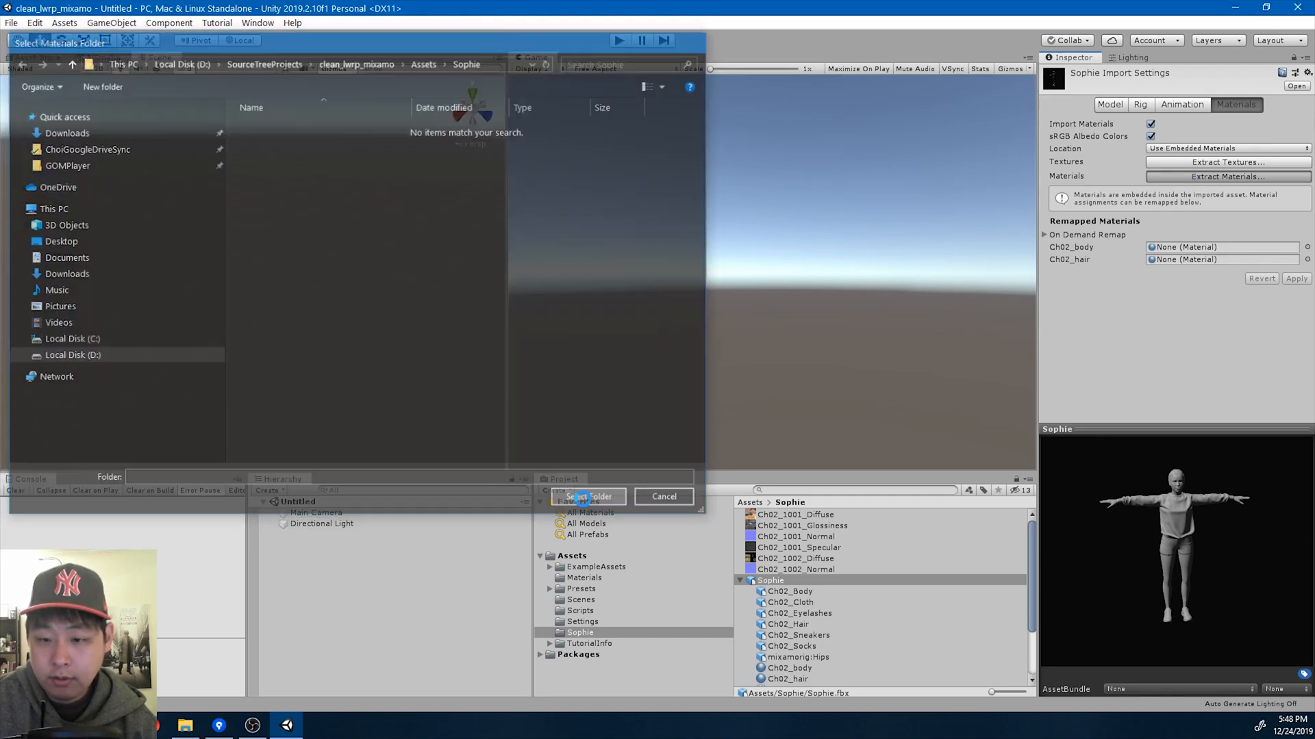
pyautogui.click(586, 497)
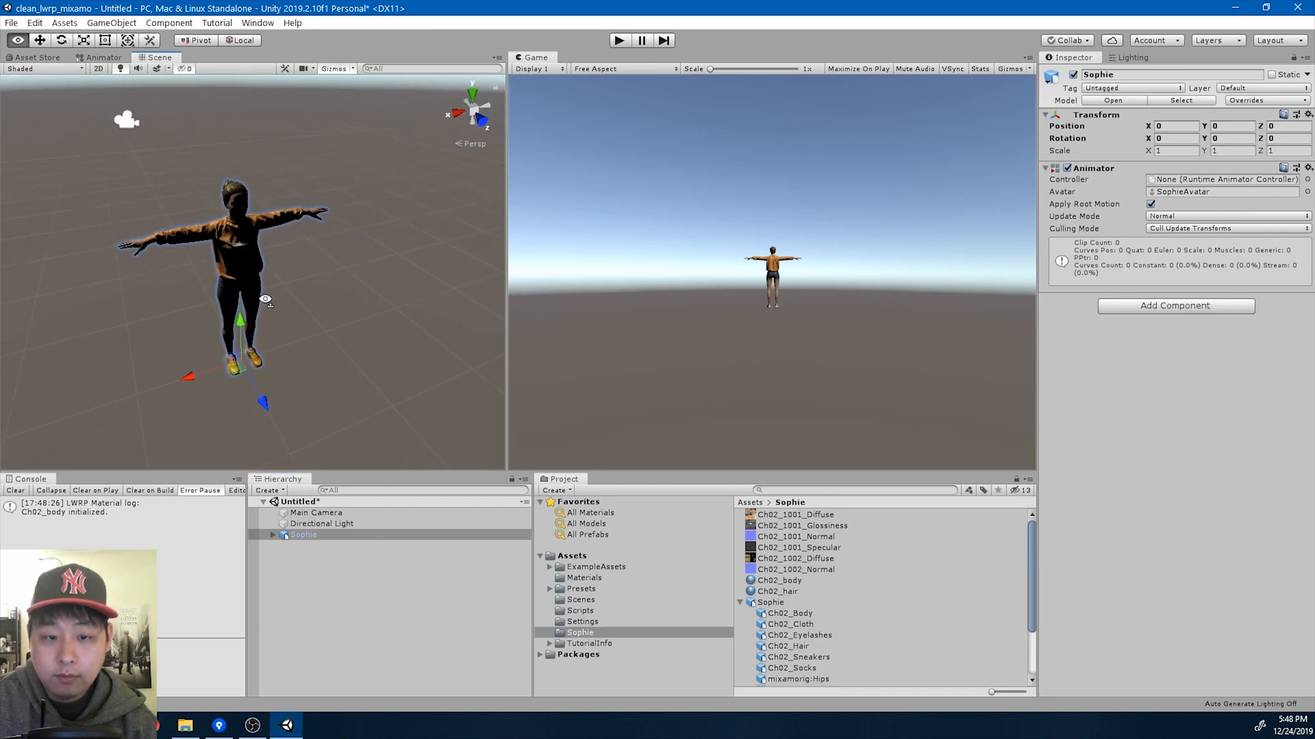
# Place the Sophie model into the scene from the Project window.
pyautogui.click(321, 523)
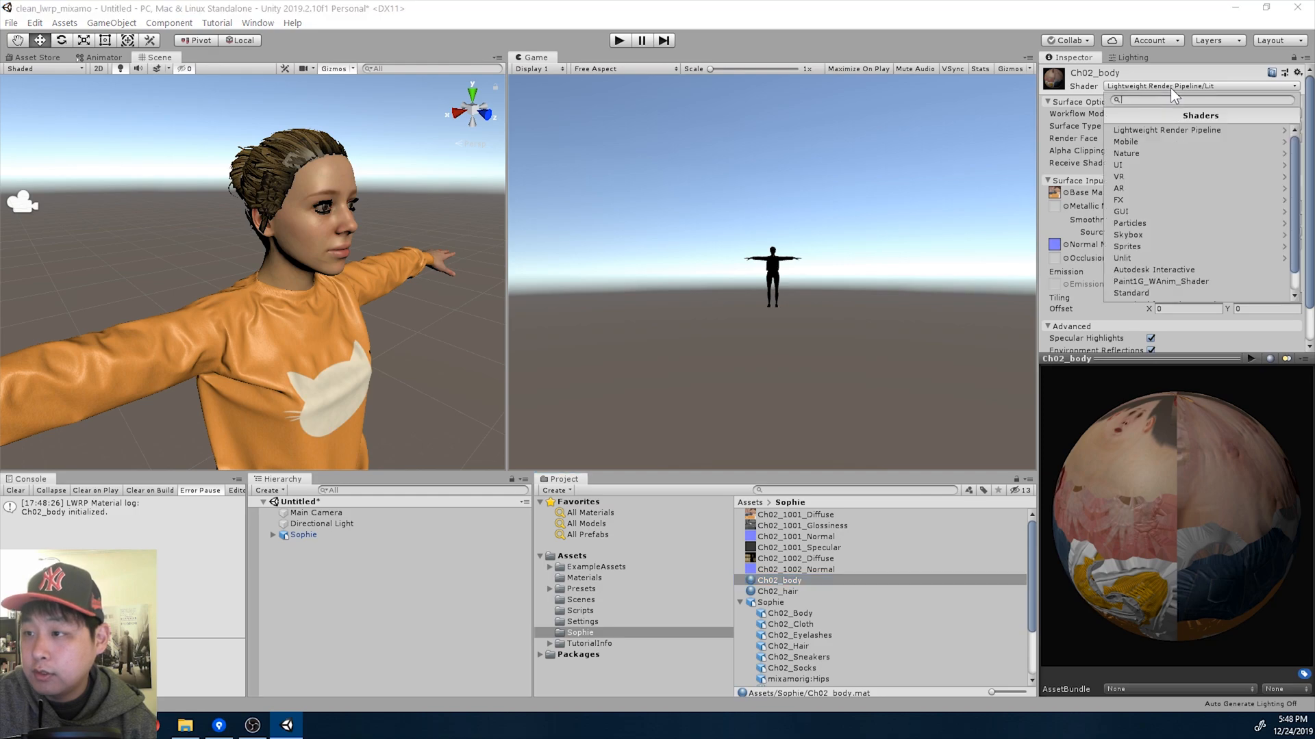
# Set the Ch02_body and Ch02_hair materials to the Lightweight Render Pipeline Simple Lit shader.
pyautogui.click(1167, 130)
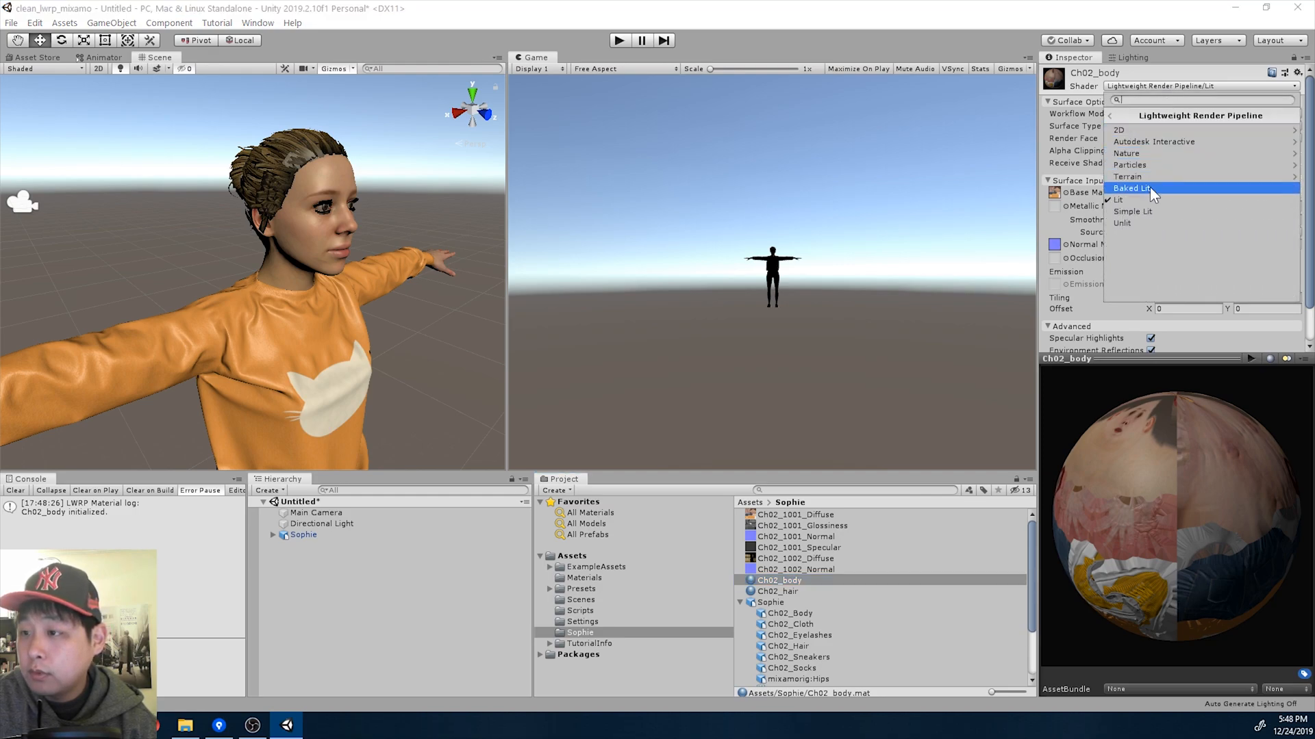
pyautogui.click(1131, 211)
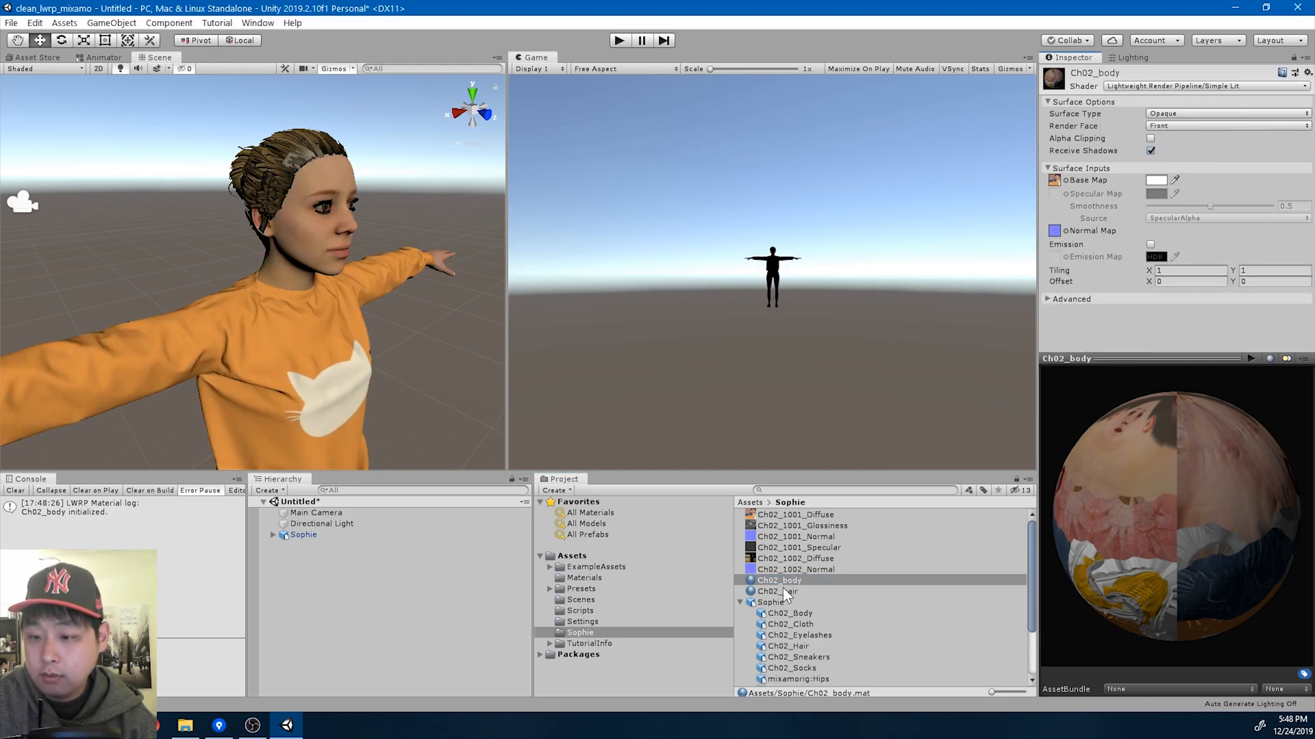
pyautogui.click(778, 591)
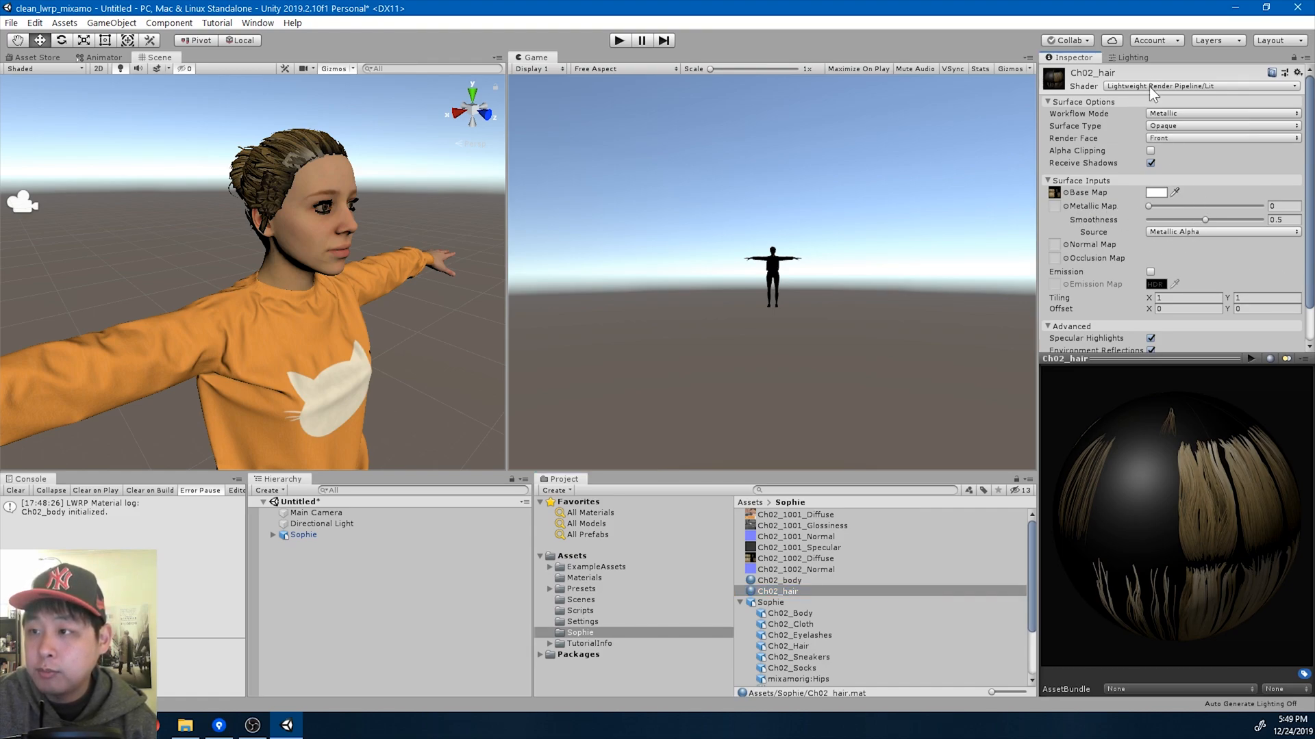
pyautogui.click(1200, 85)
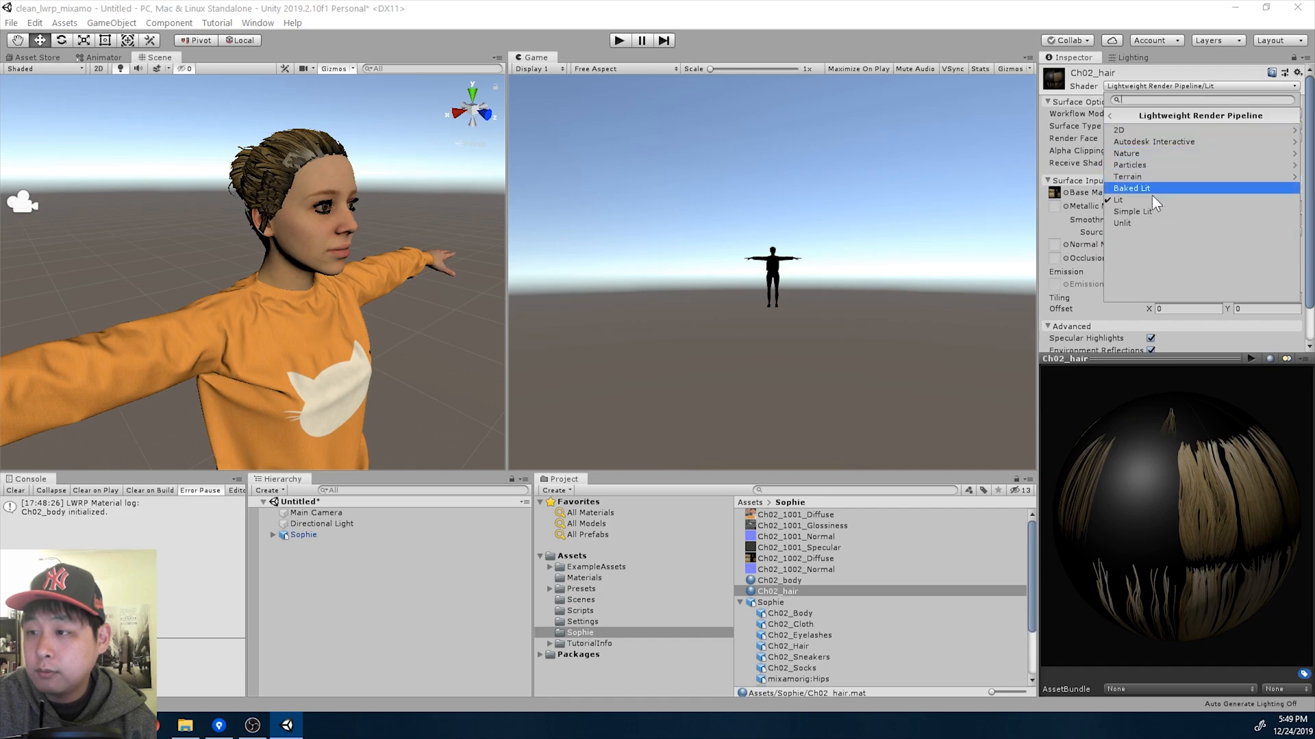
pyautogui.click(1131, 211)
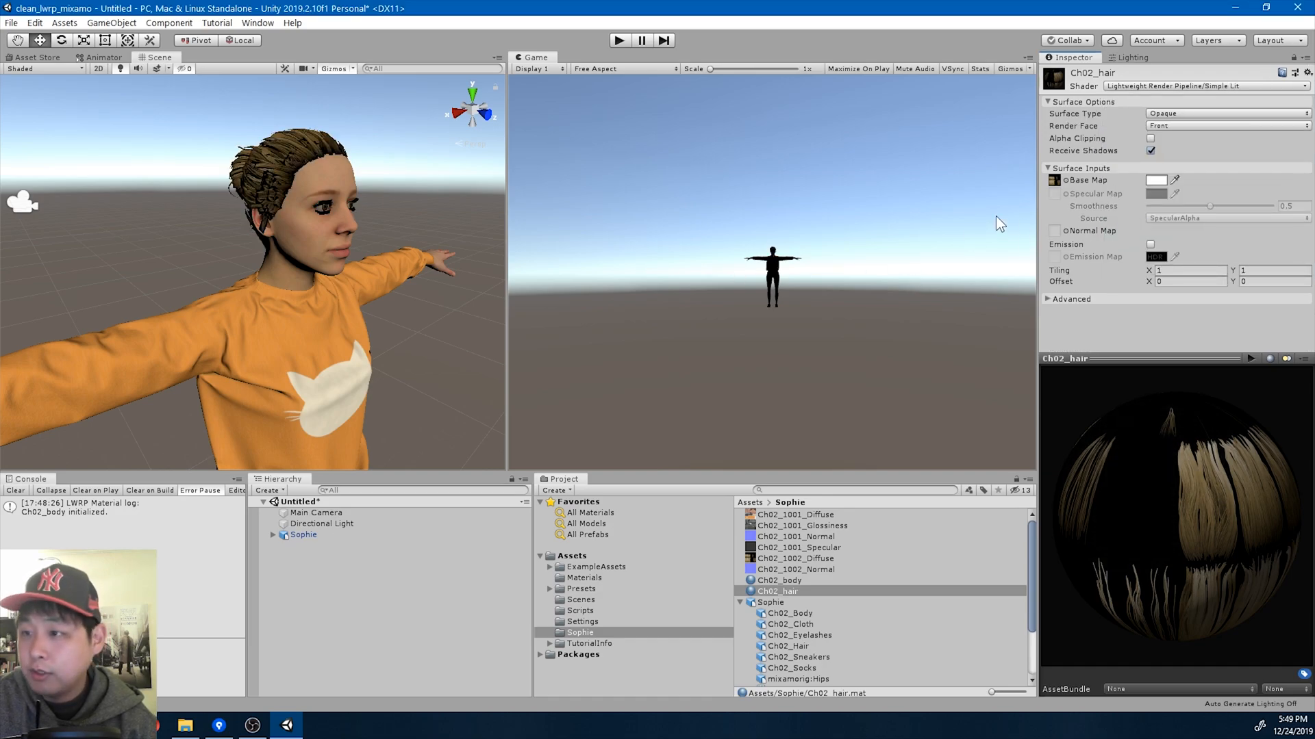
pyautogui.moveTo(986, 378)
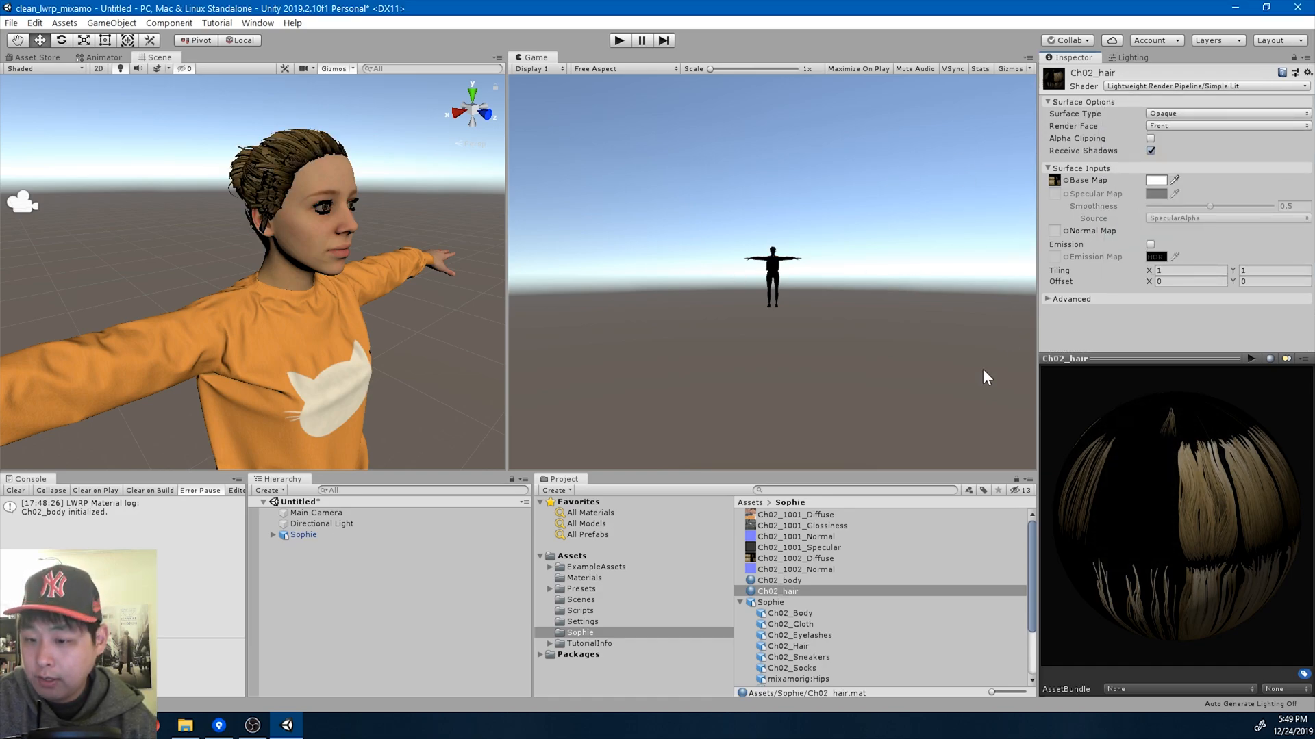
# Try Transparent surface type on Ch02_hair, revert to Opaque, and select Sophie in the scene for the prefab.
pyautogui.click(1230, 114)
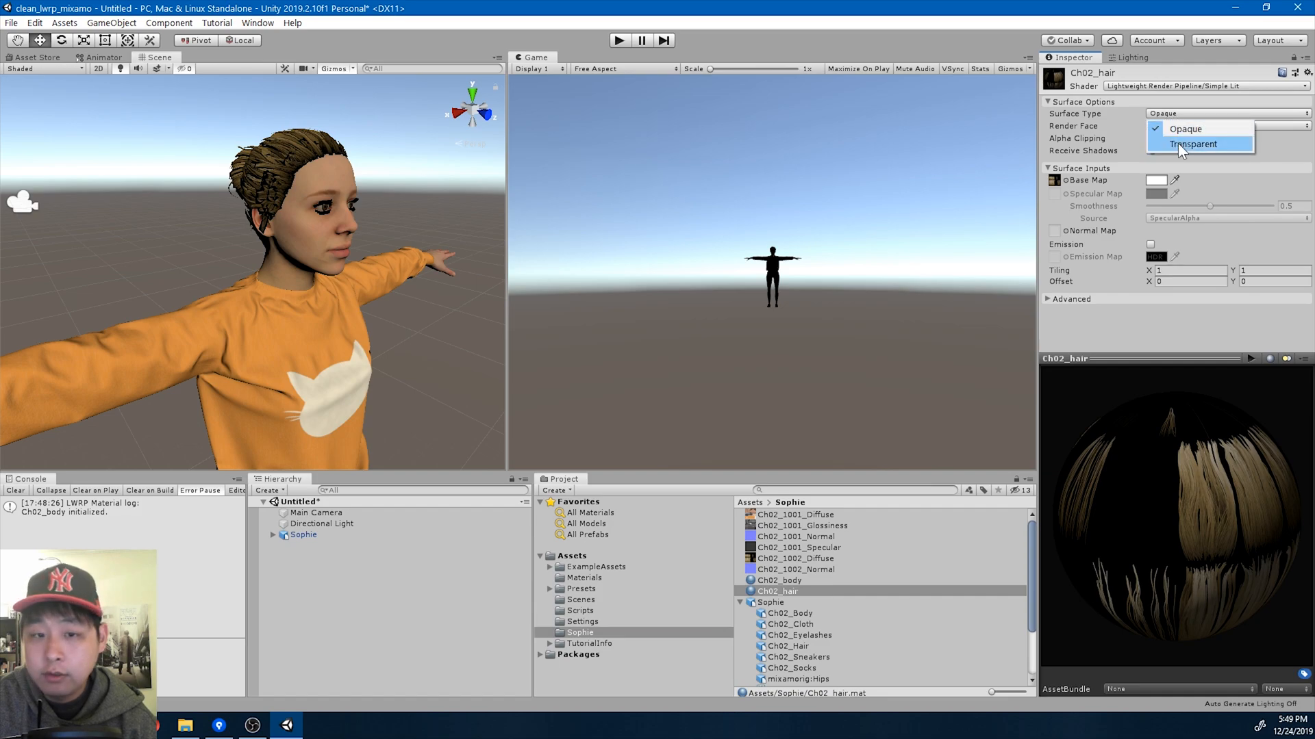
pyautogui.click(1194, 143)
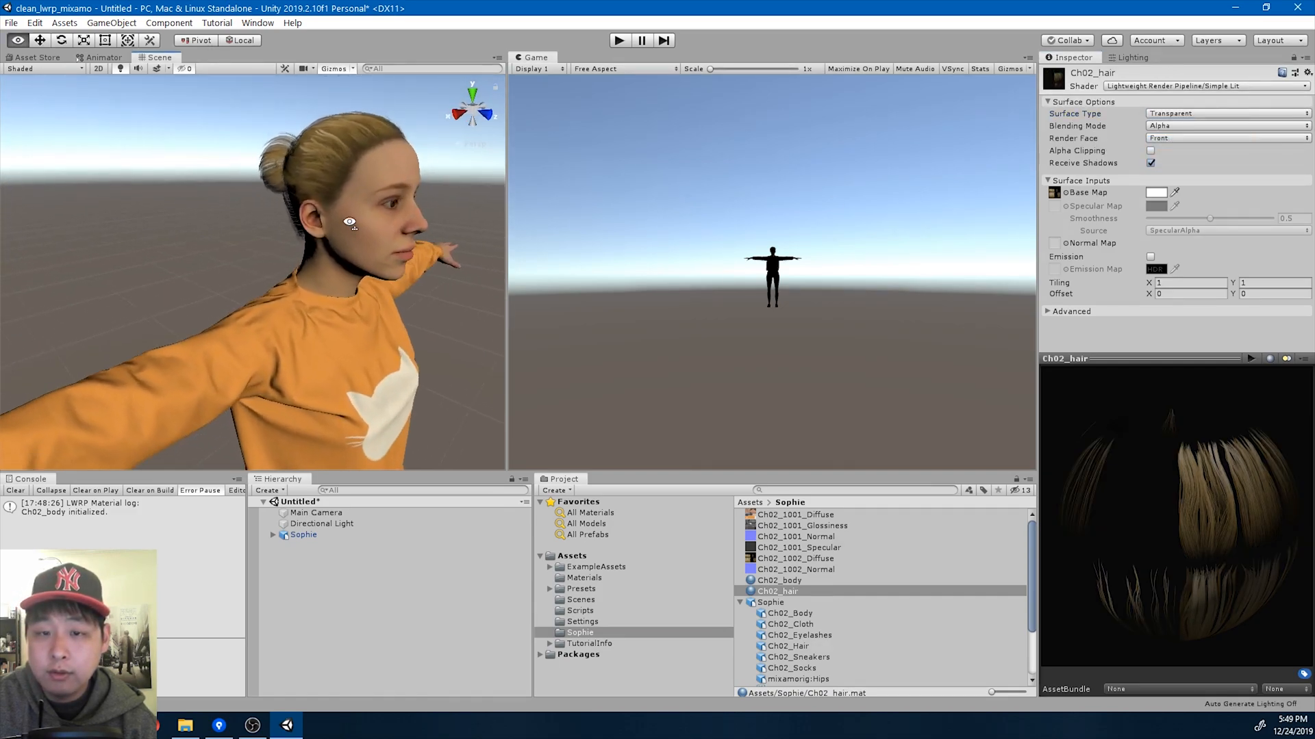
pyautogui.moveTo(348, 222); pyautogui.dragTo(155, 234)
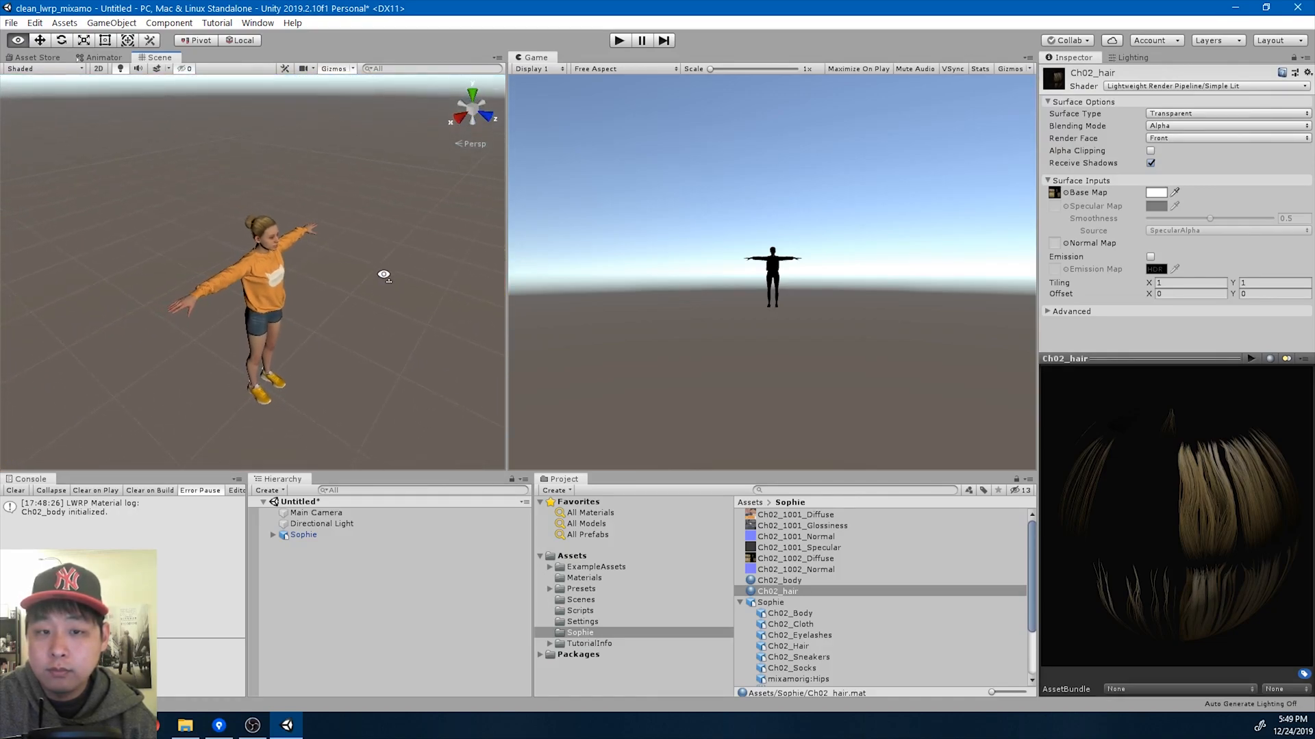
pyautogui.click(1234, 112)
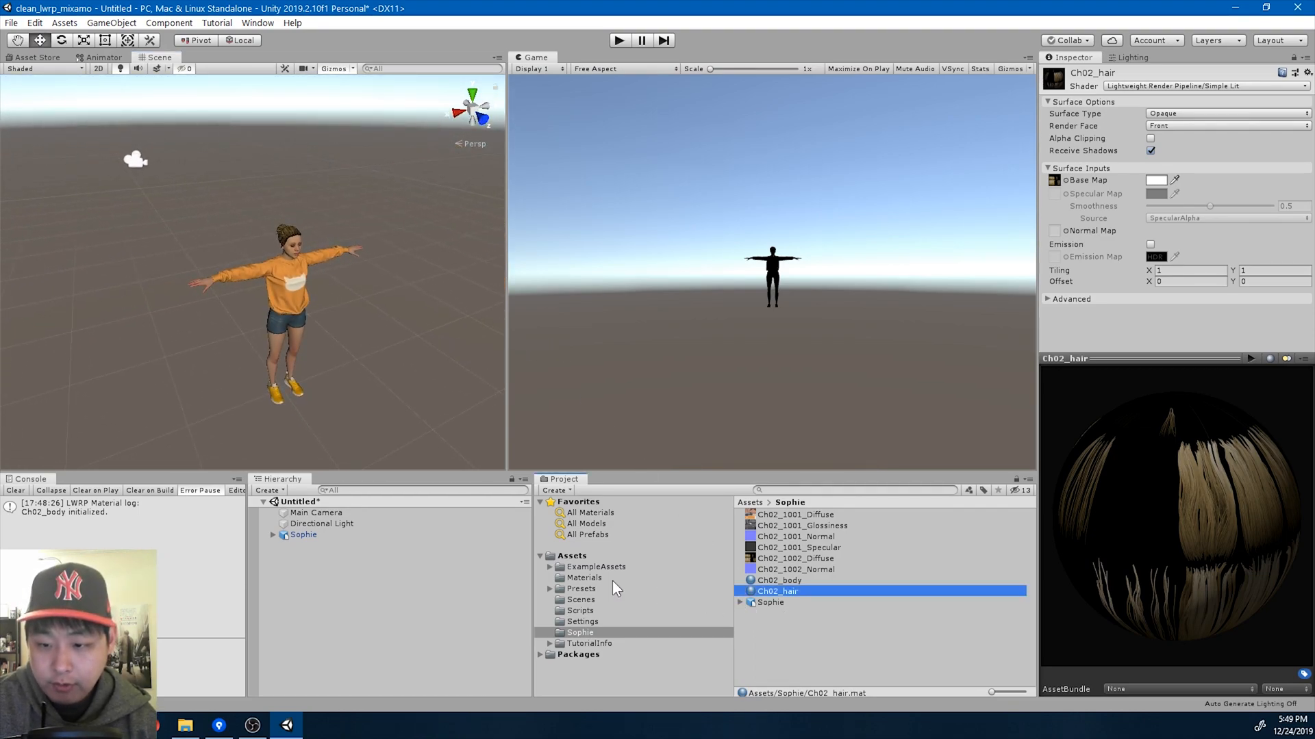
pyautogui.click(304, 534)
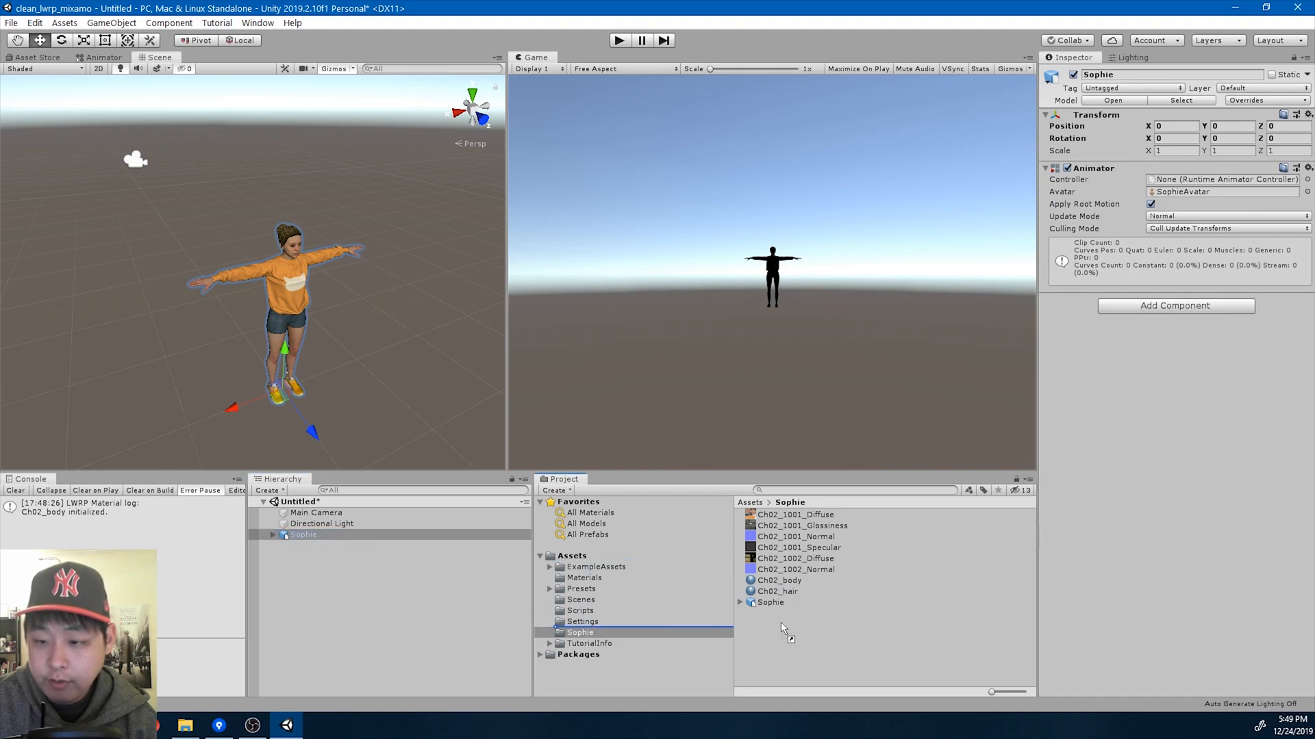
pyautogui.moveTo(627, 397)
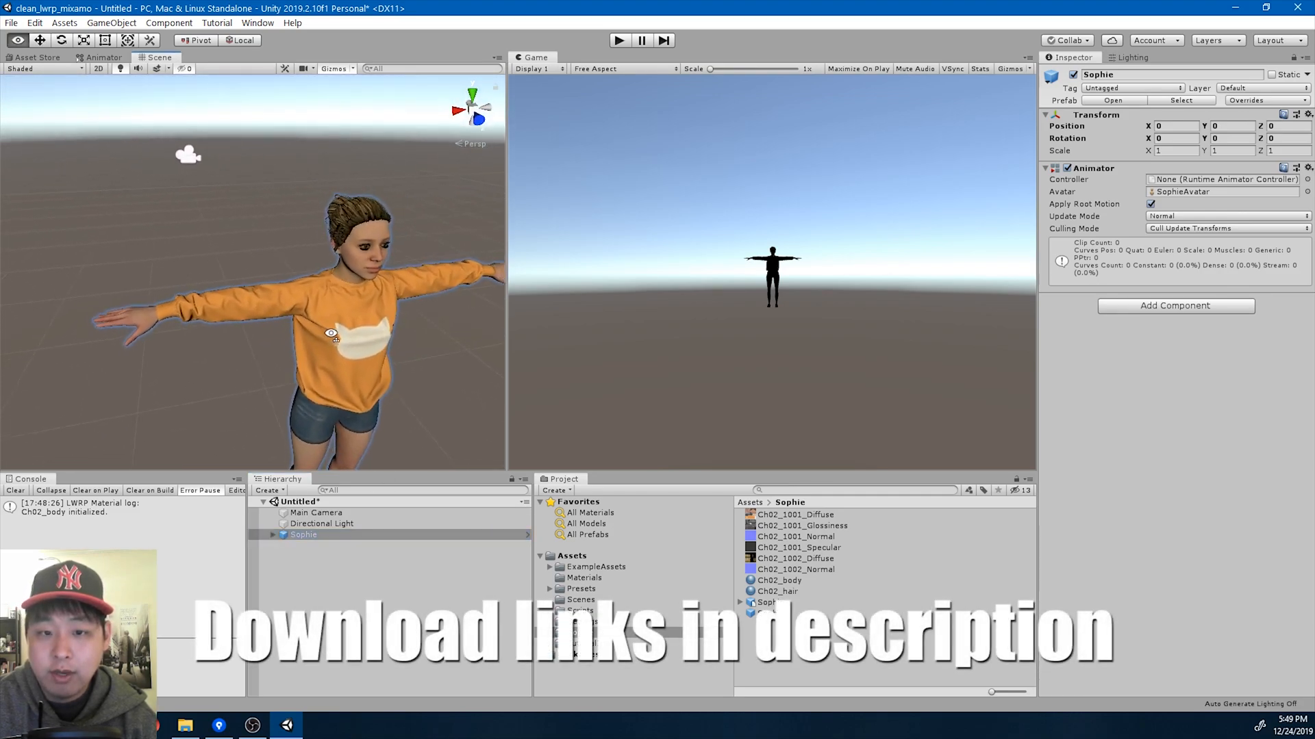
pyautogui.moveTo(332, 334); pyautogui.dragTo(423, 364)
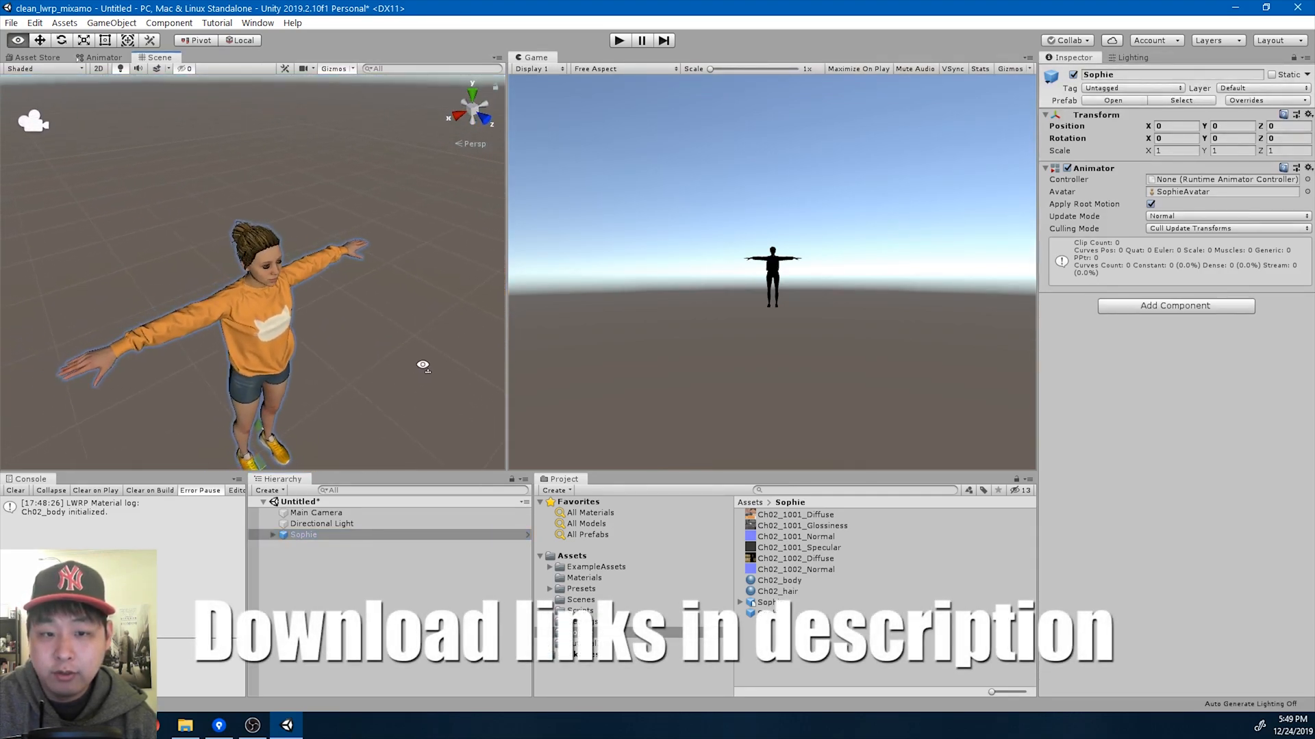